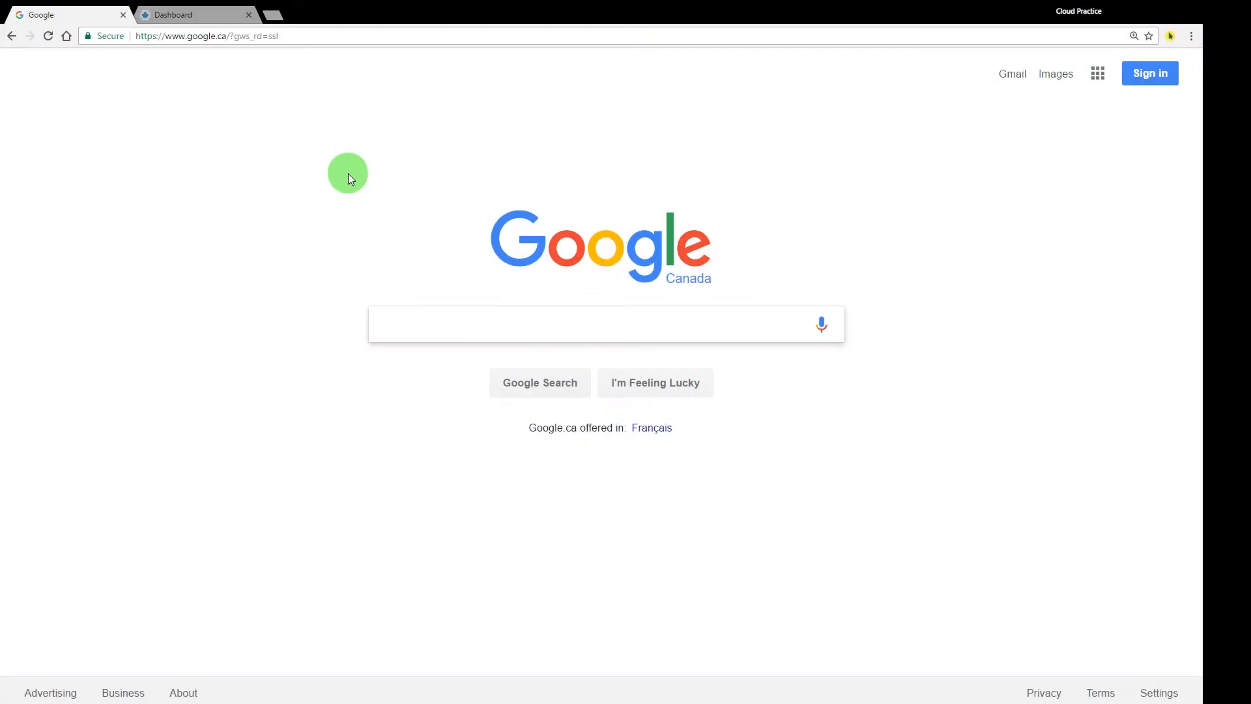
Go to clinicaid.ca, visit the LOGIN page, then return to the demo Dashboard.
left_click(606, 325)
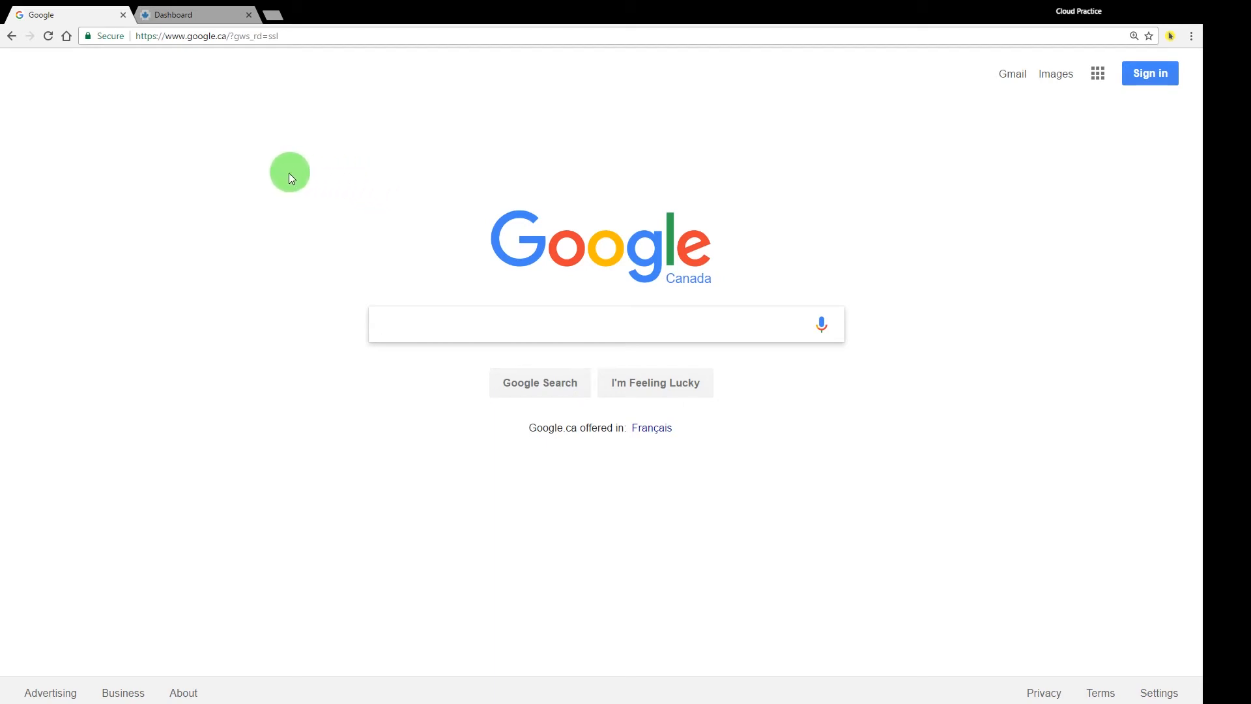
left_click(206, 36)
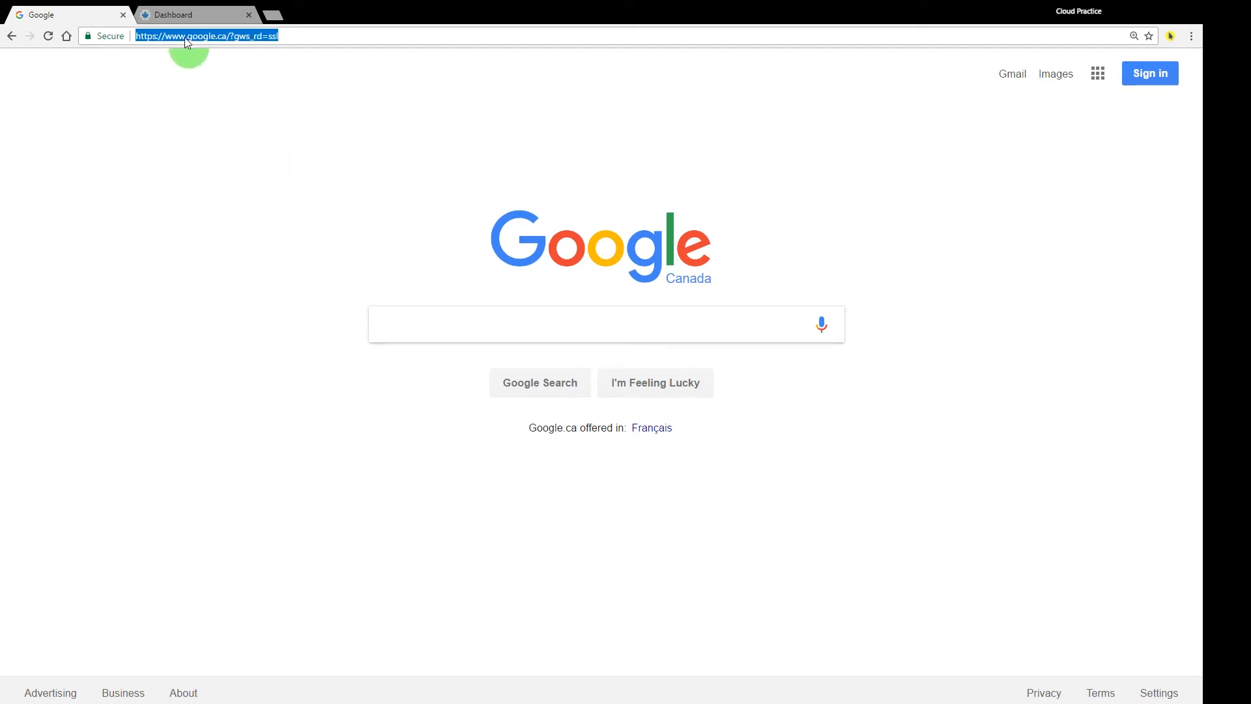
type("clinicaid.ca")
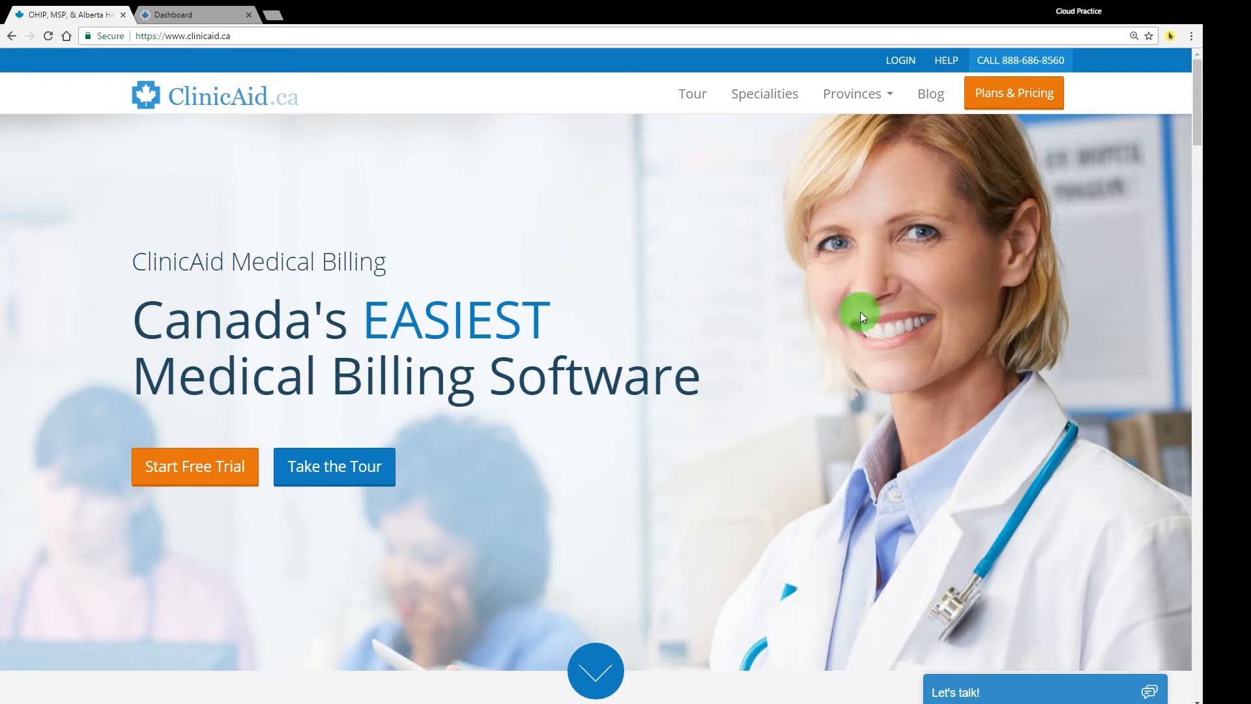
mouse_move(901, 62)
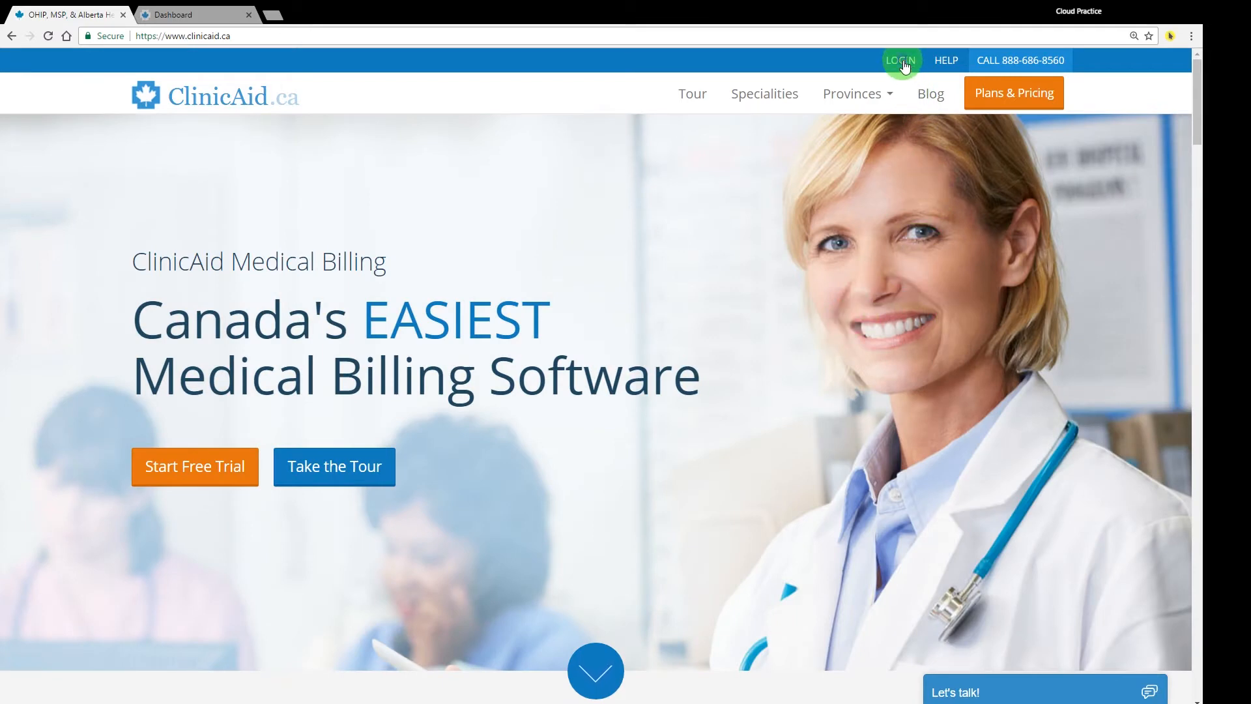
left_click(901, 60)
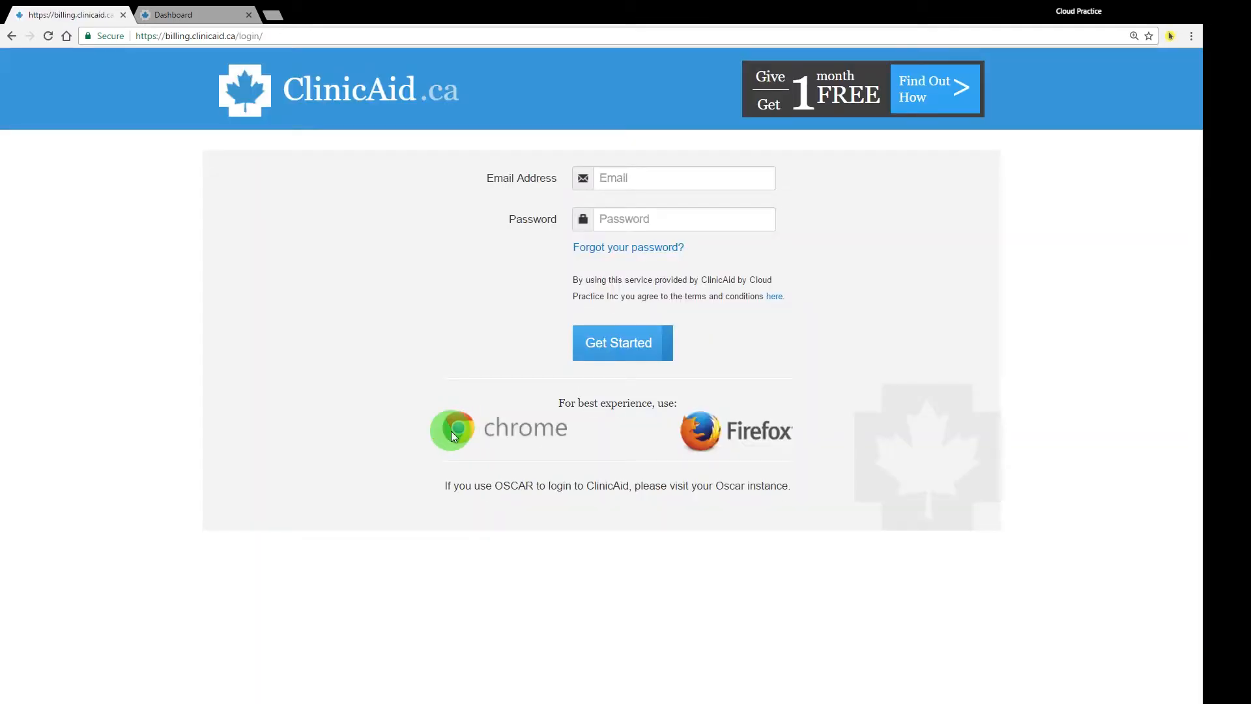
mouse_move(689, 447)
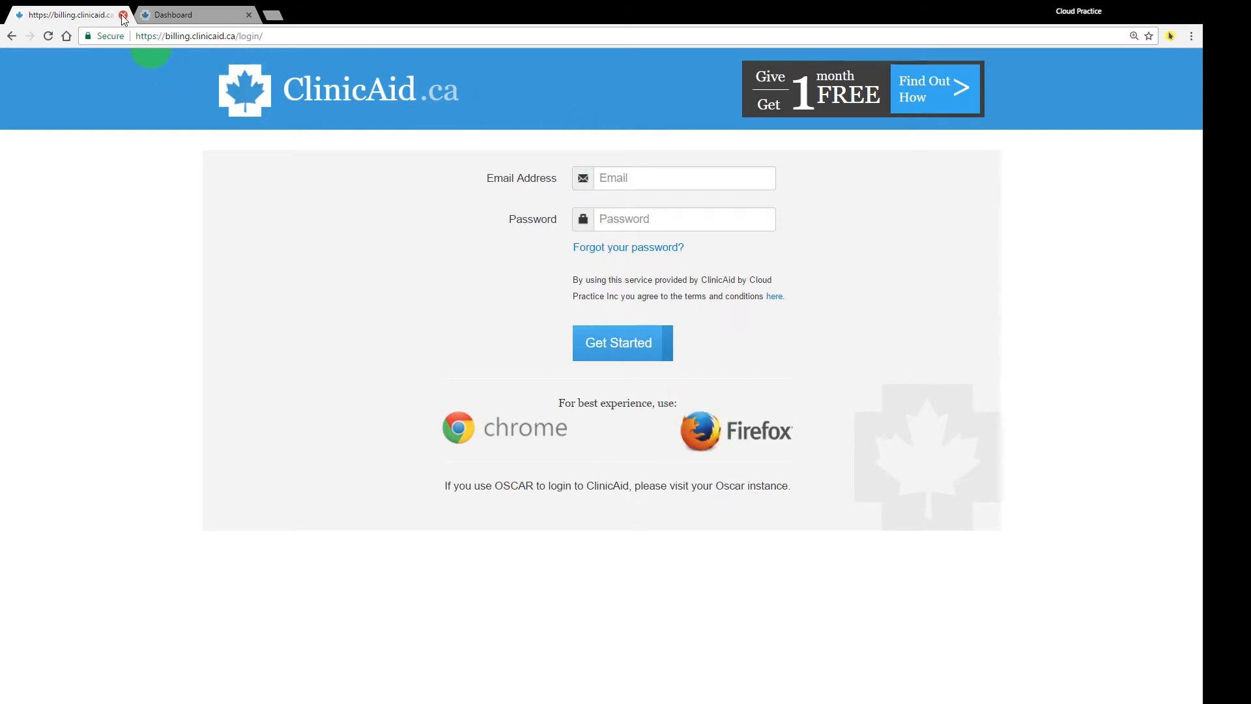
left_click(123, 14)
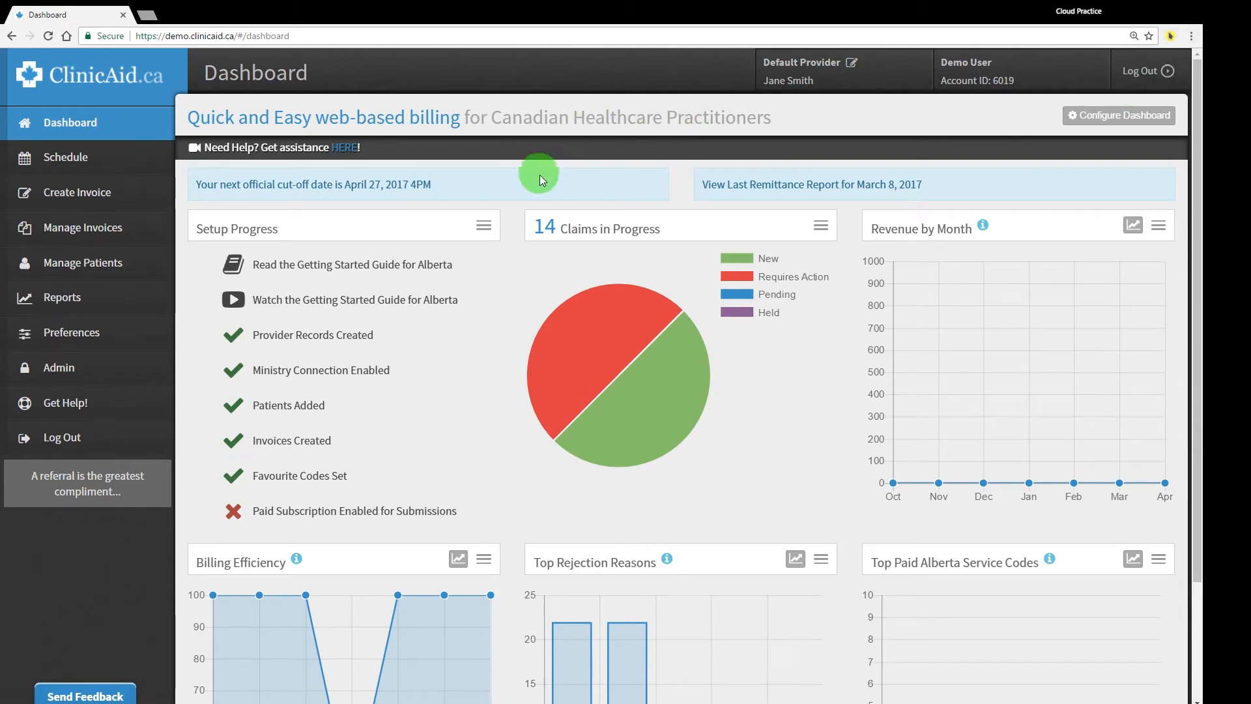
Review the Manage Invoices list, then show the four active patients under Manage Patients.
scroll("down", 3)
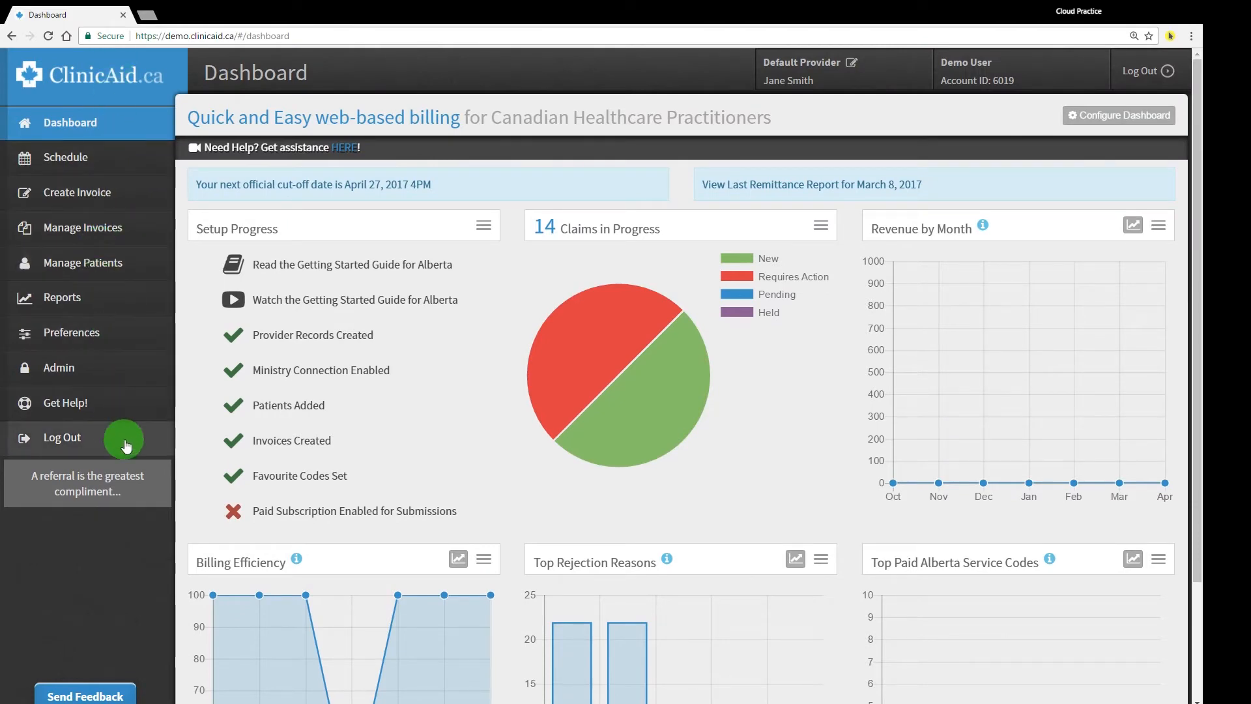
left_click(83, 227)
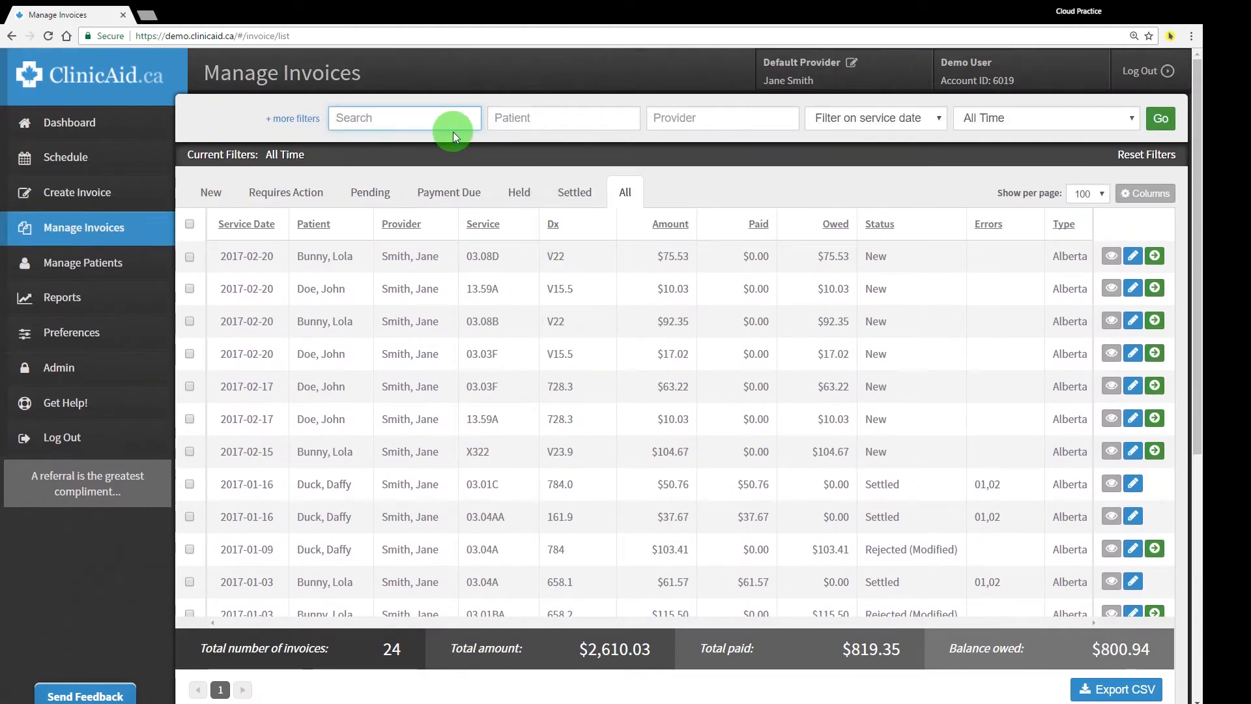
left_click(721, 118)
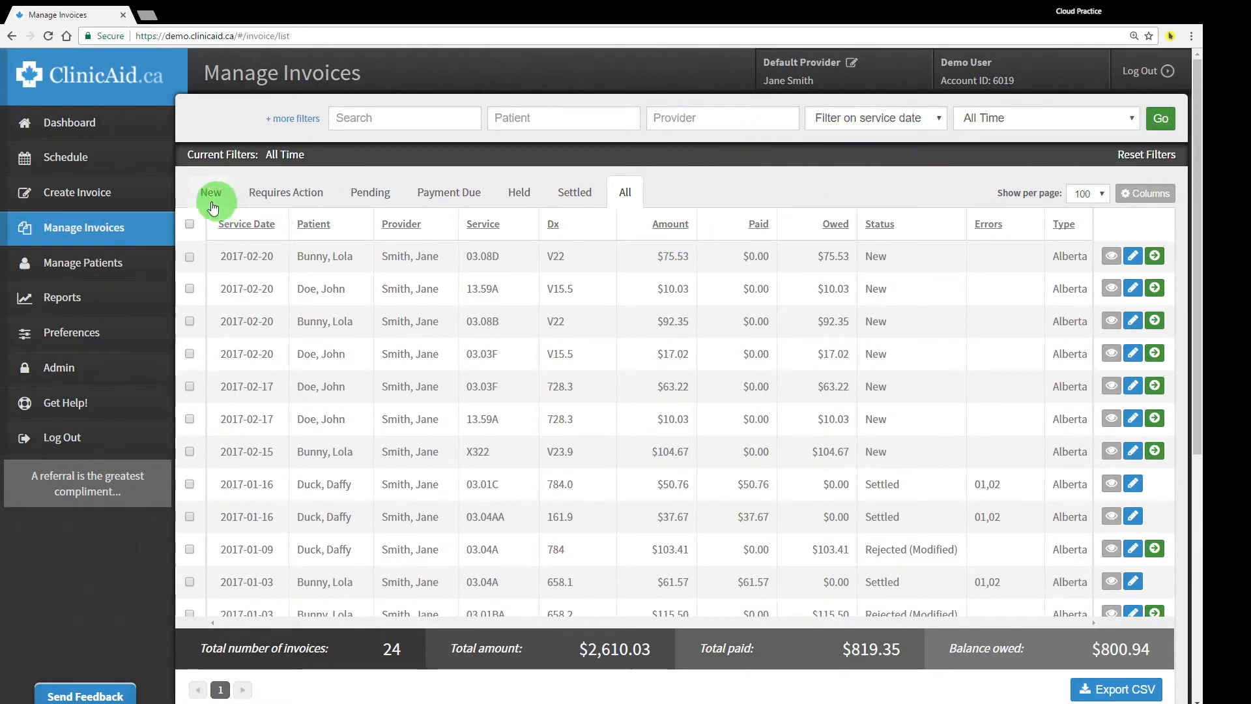
left_click(83, 262)
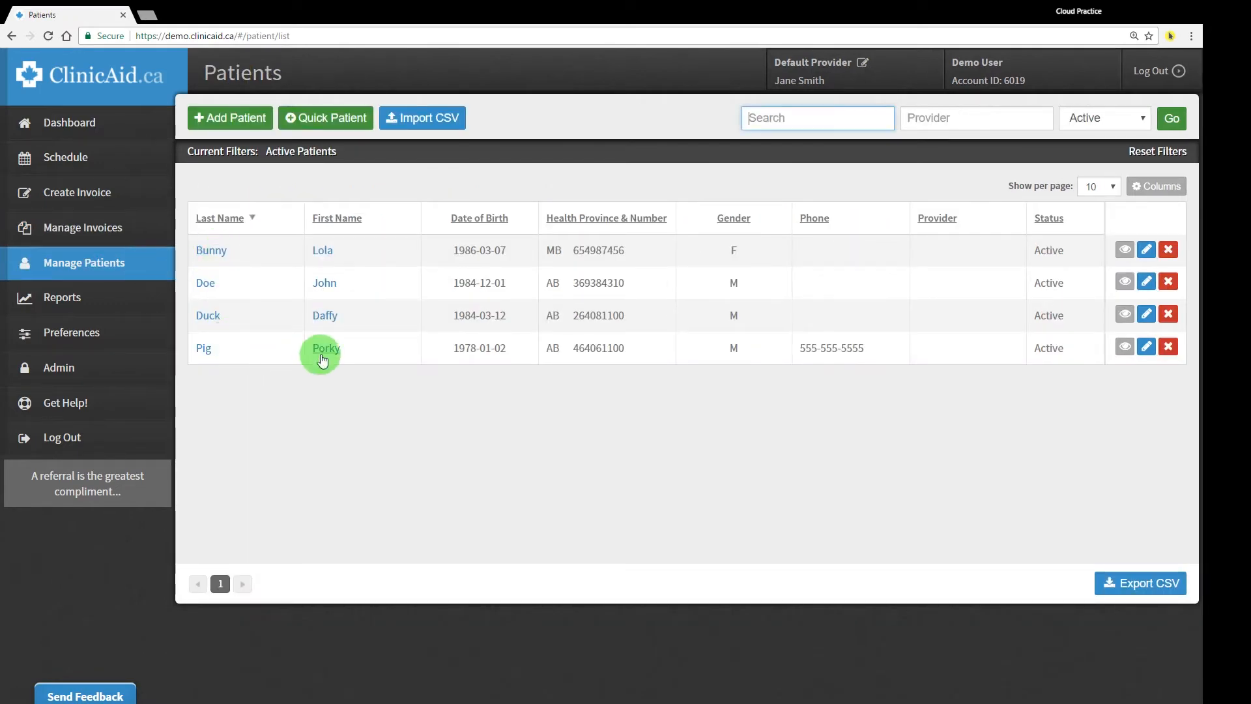
Review Porky Pig's chart notes, documents and overview, then show the Reports list.
left_click(325, 347)
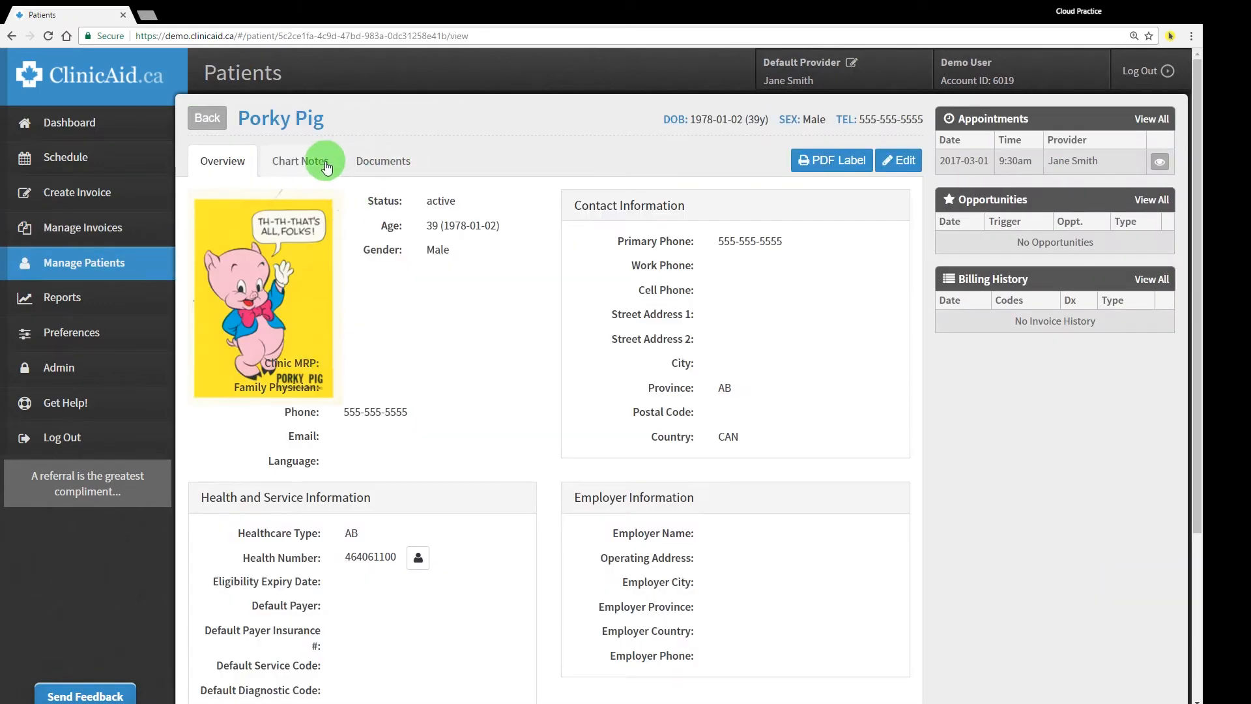
left_click(299, 160)
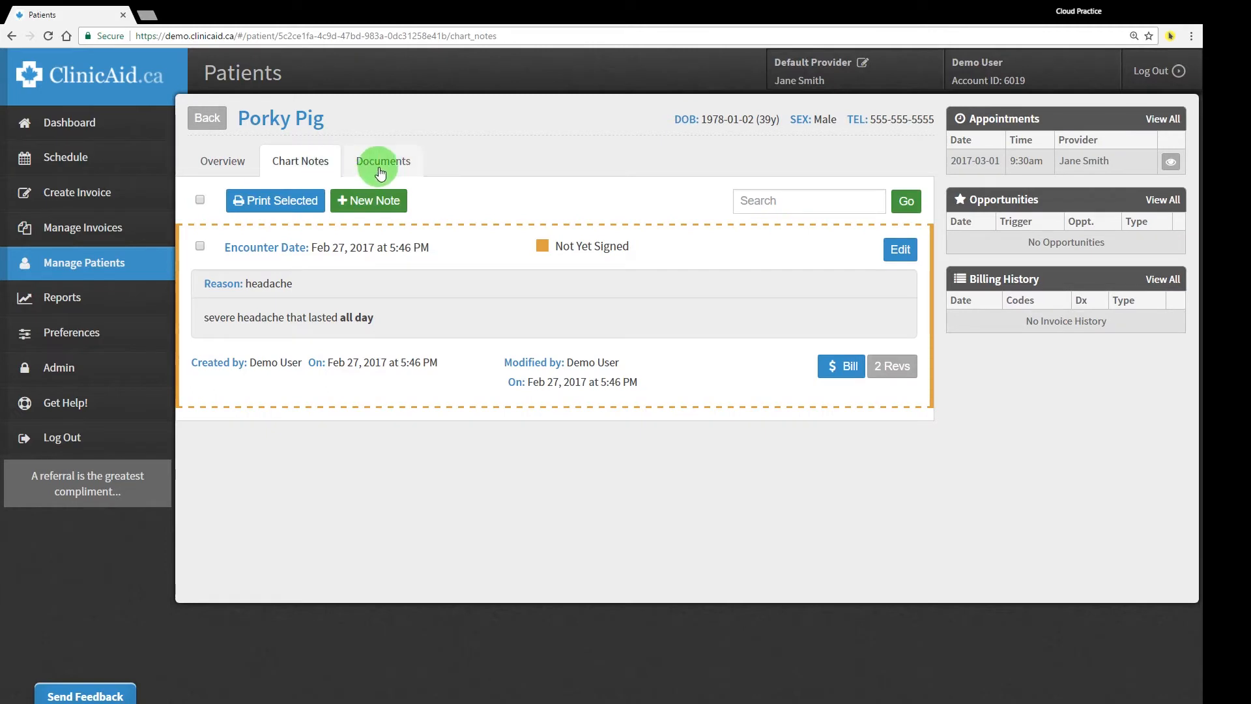
left_click(383, 160)
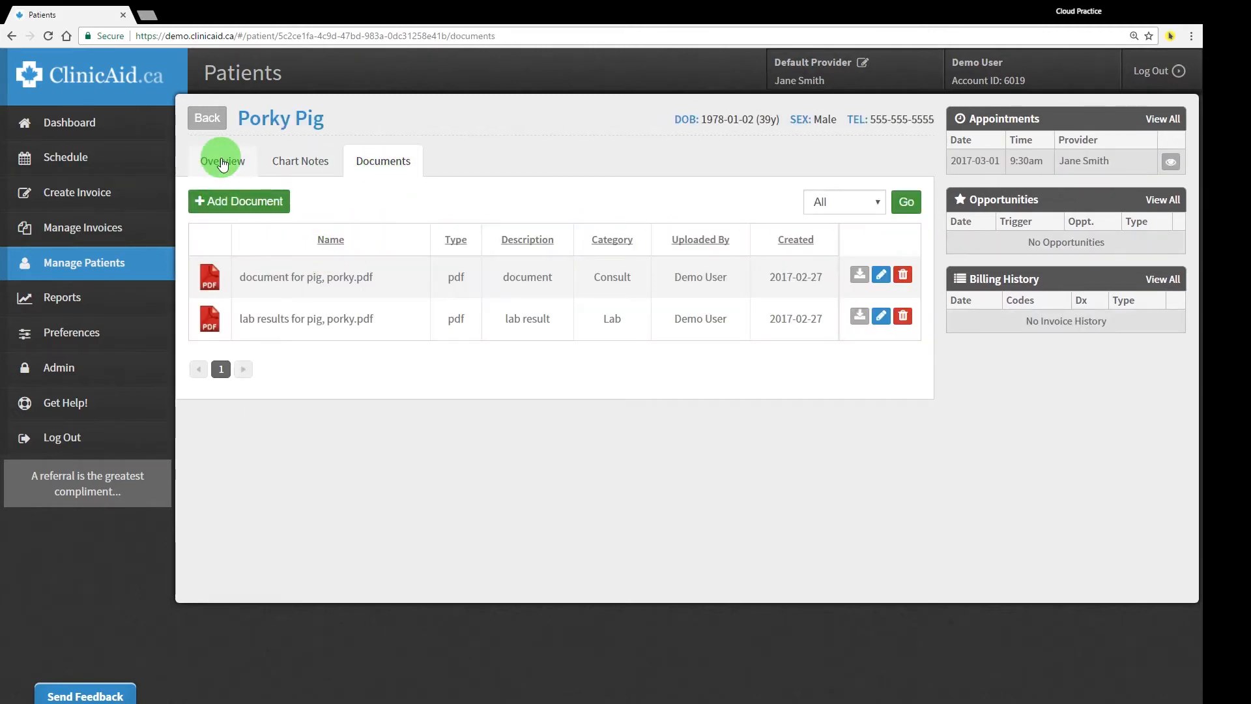
left_click(223, 160)
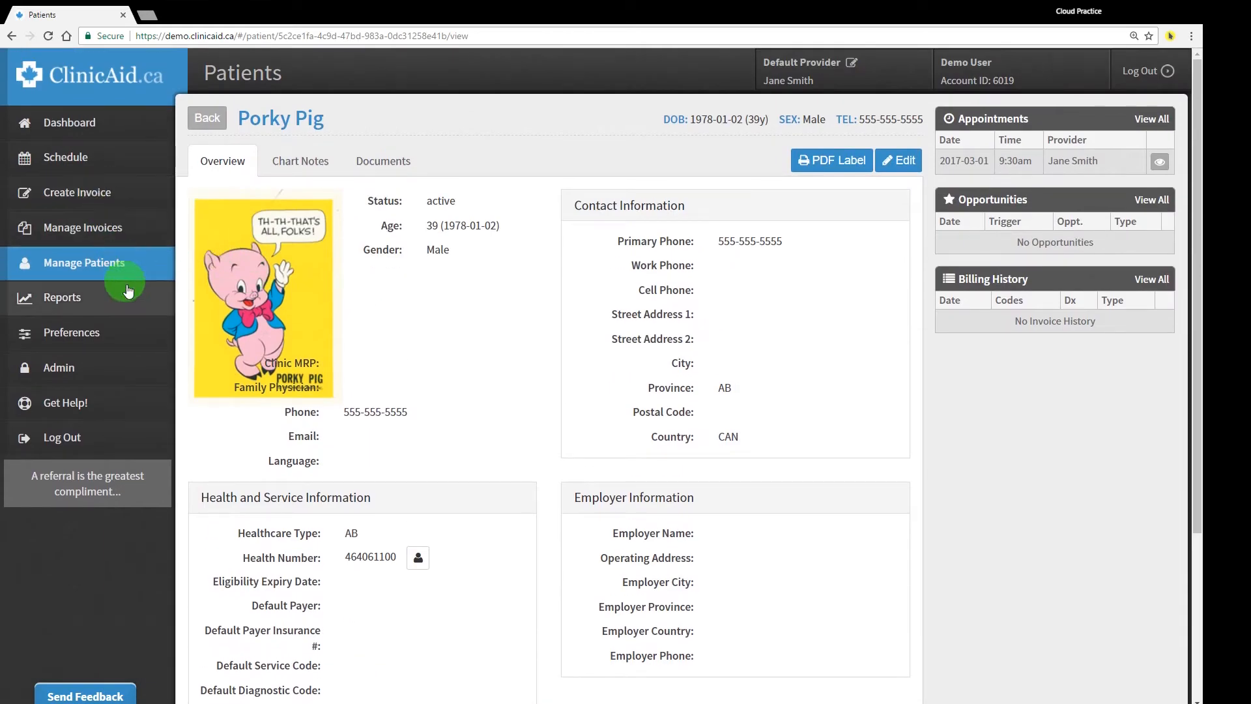
left_click(63, 297)
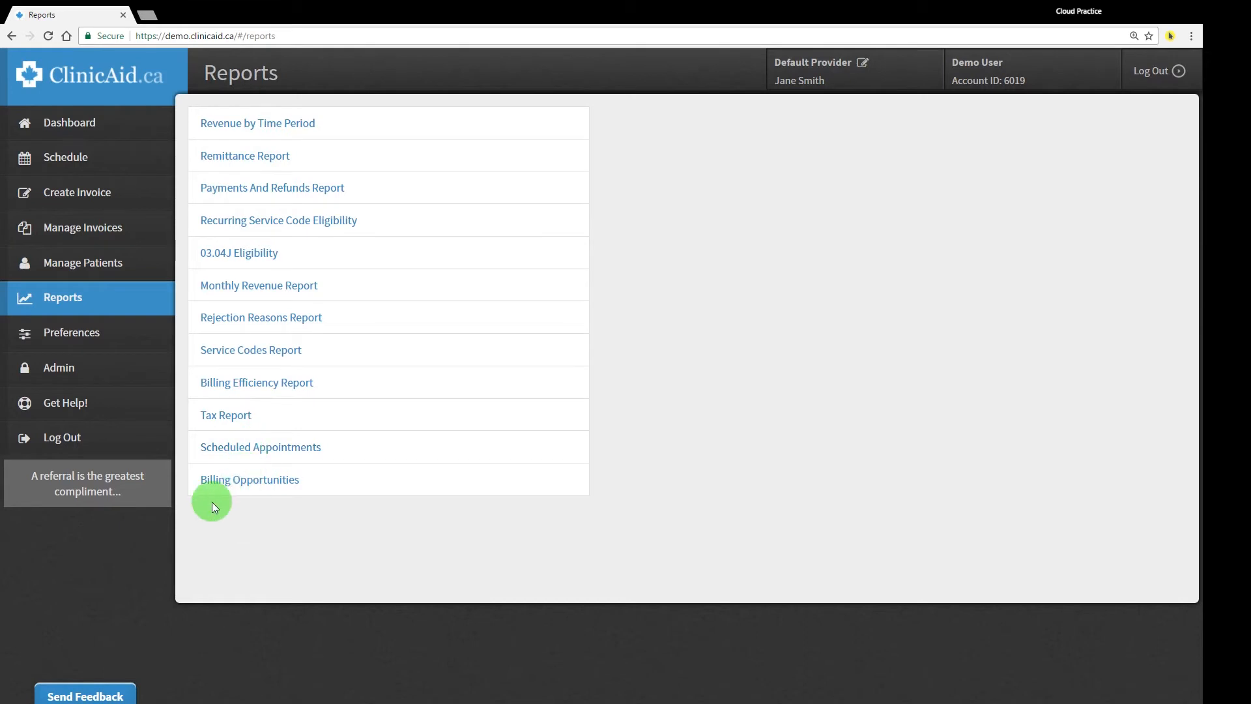
Browse Preferences: default invoices, code favourites, and the schedule, quick-forms and patient-creation settings.
left_click(71, 332)
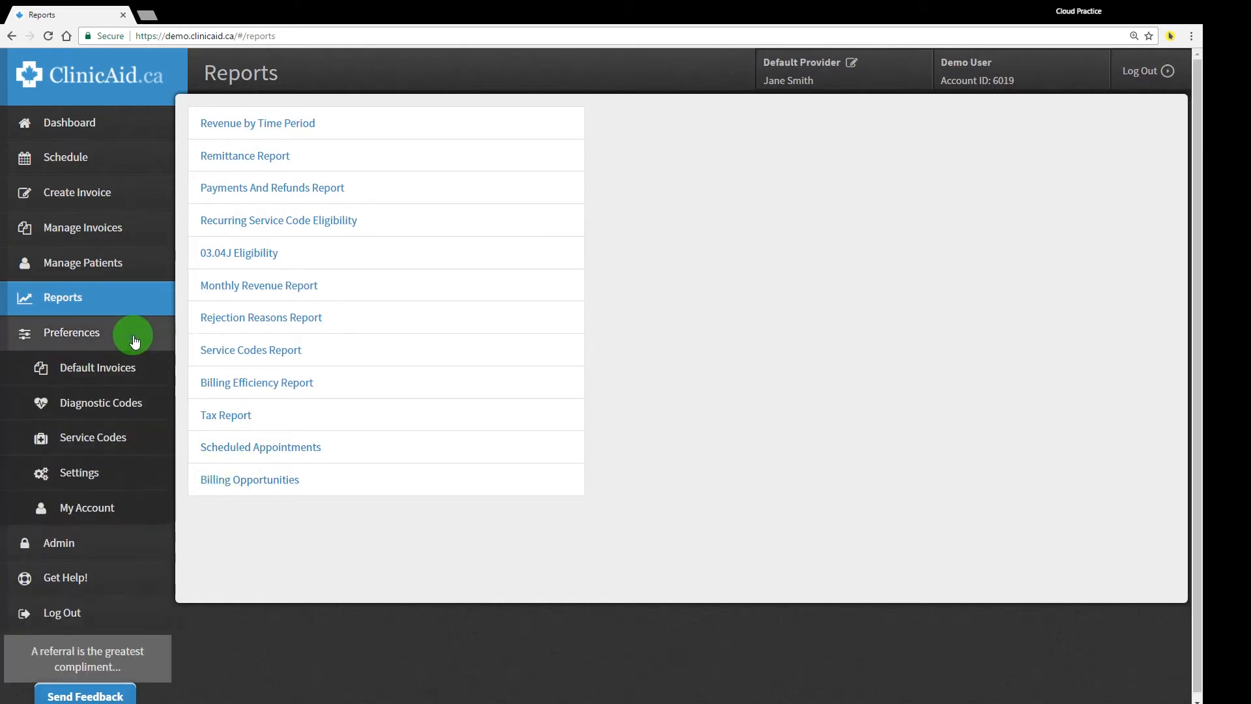
left_click(99, 367)
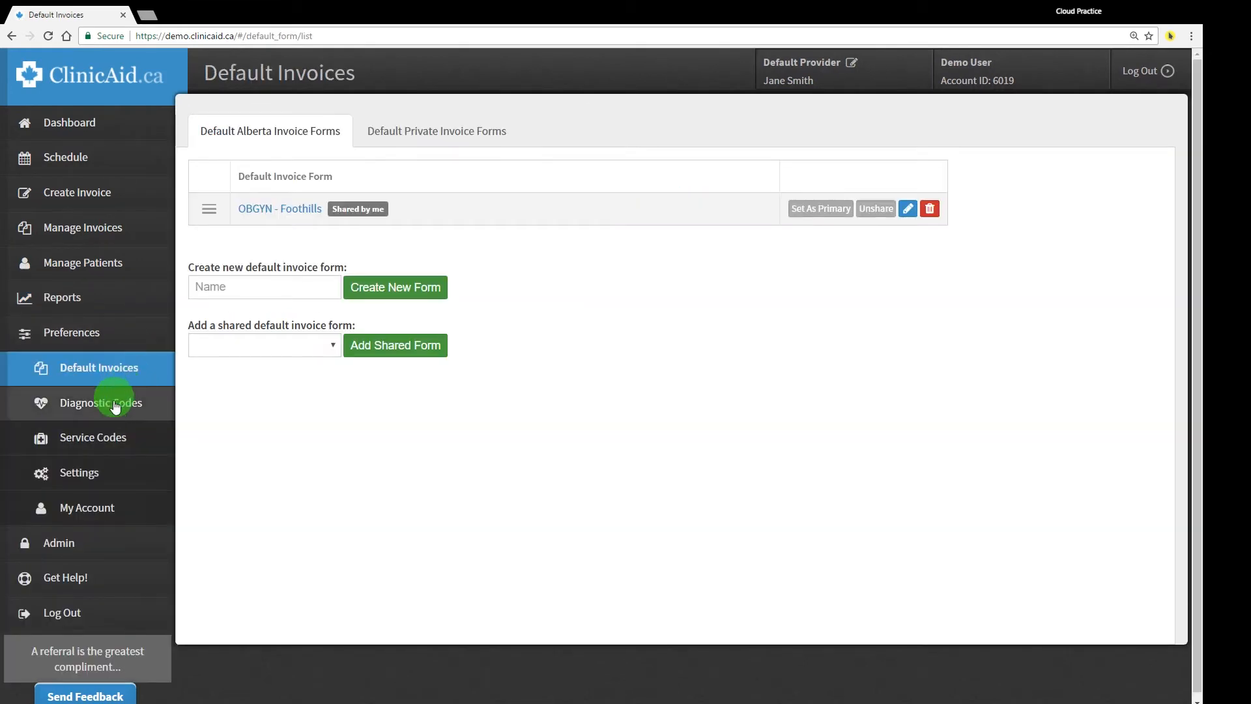
left_click(101, 403)
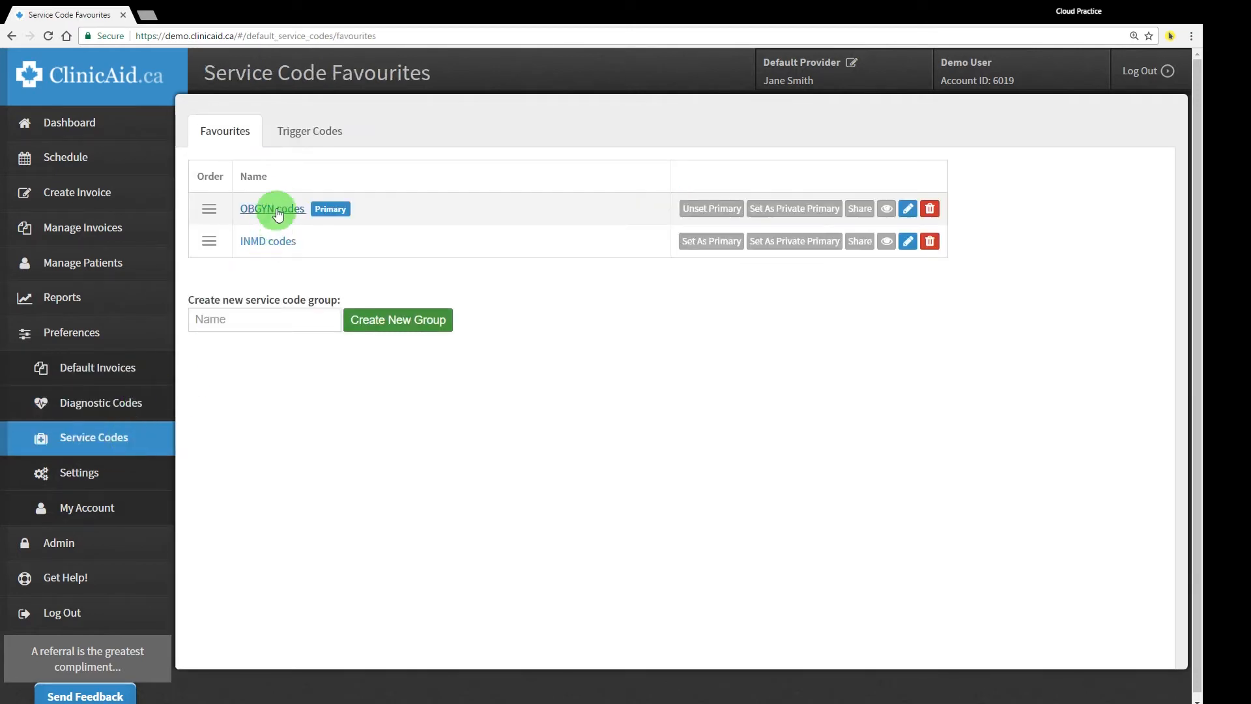
left_click(79, 471)
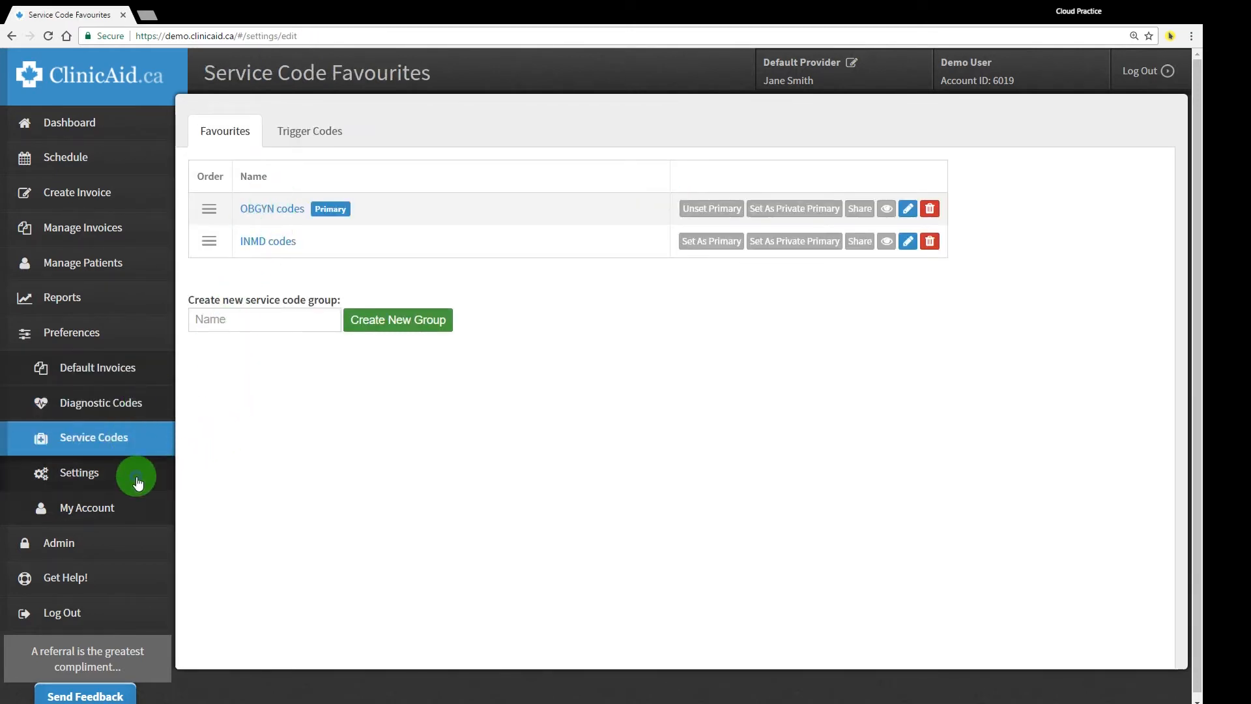
left_click(80, 472)
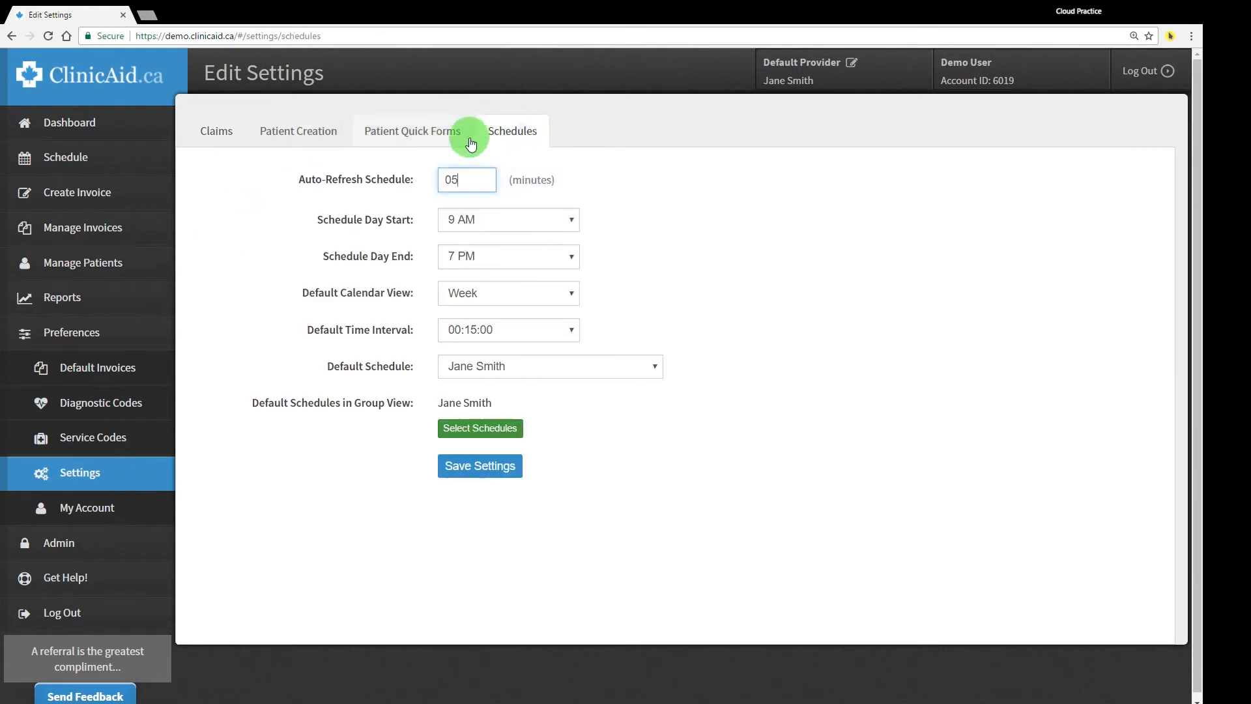
left_click(411, 130)
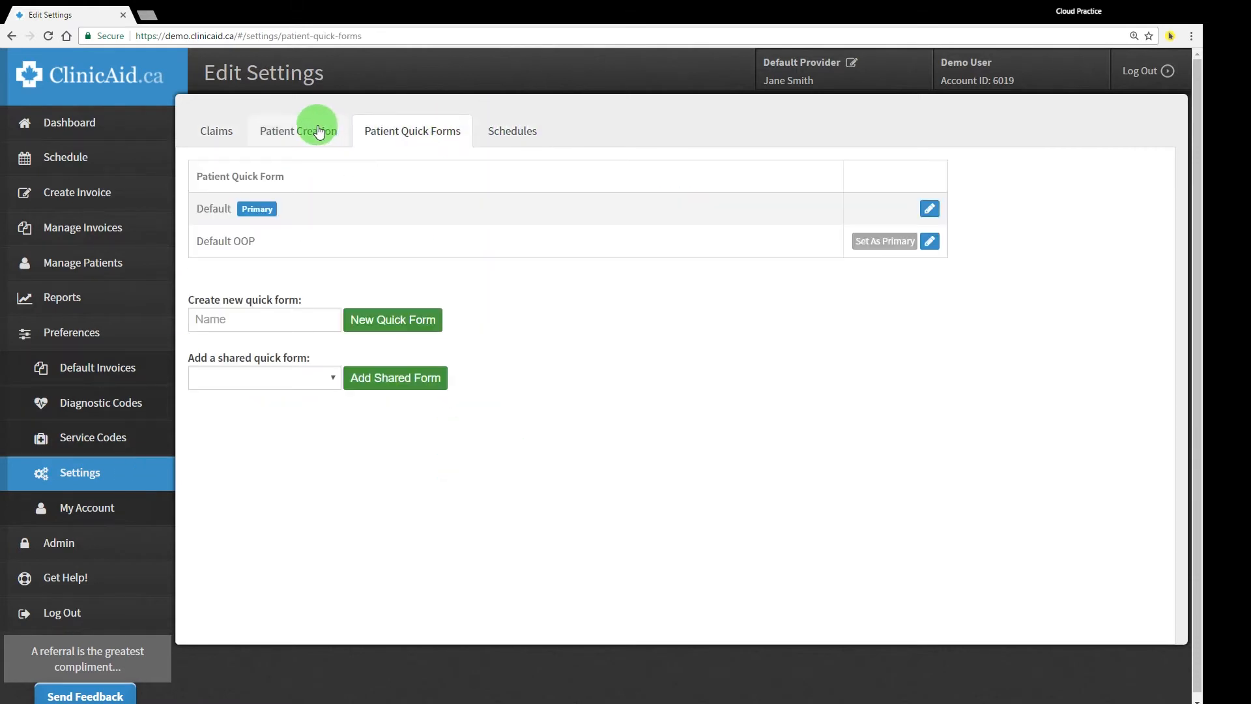
left_click(215, 130)
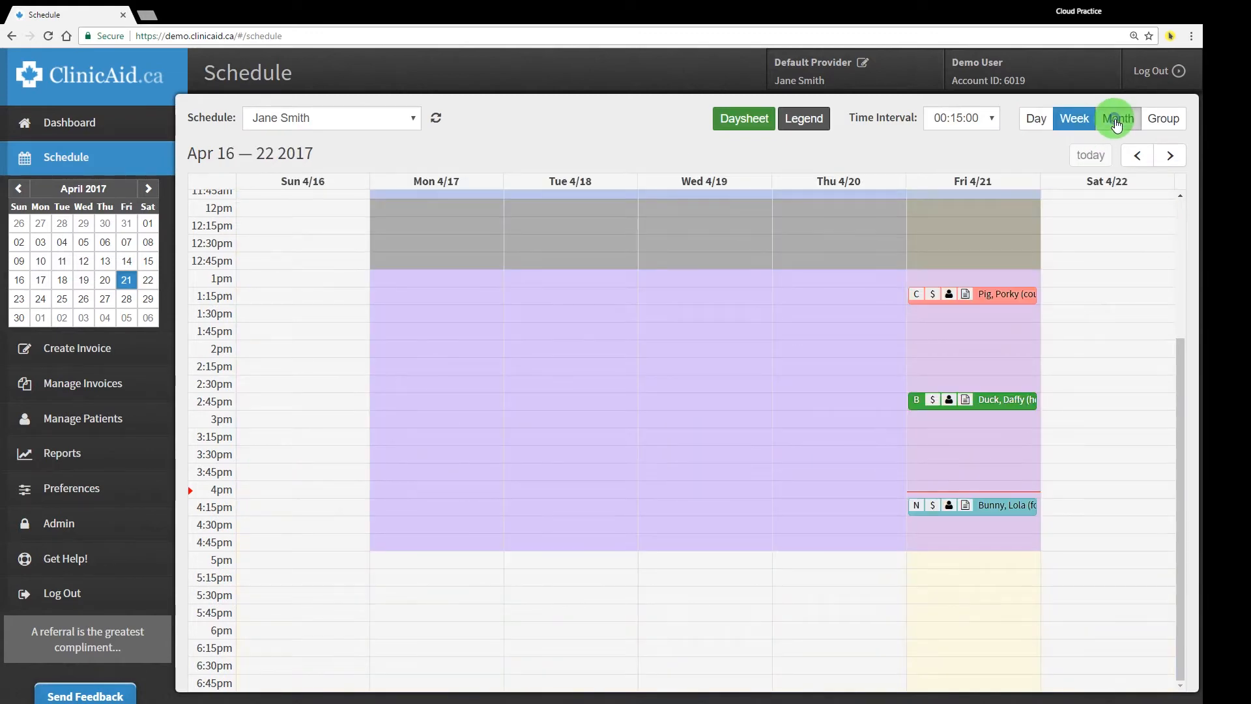
From Month view, open Bunny, Lola's April 21 appointment and choose Modify & Bill.
left_click(1119, 119)
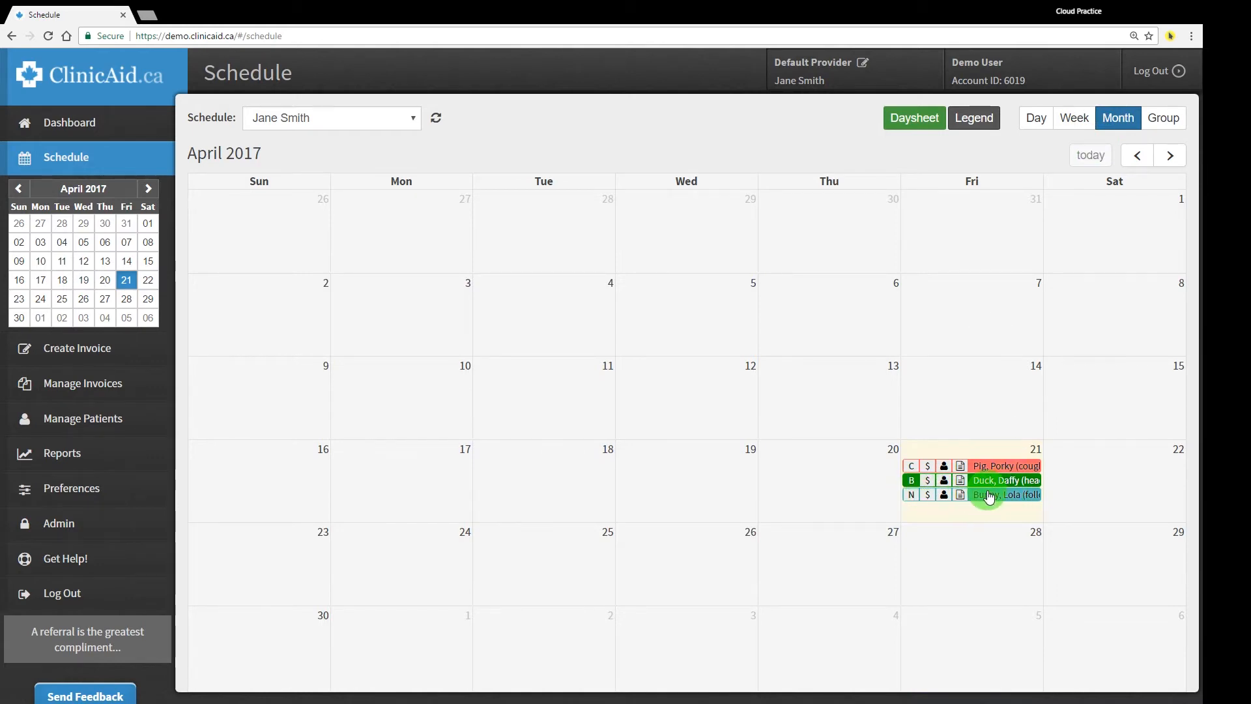
left_click(1008, 494)
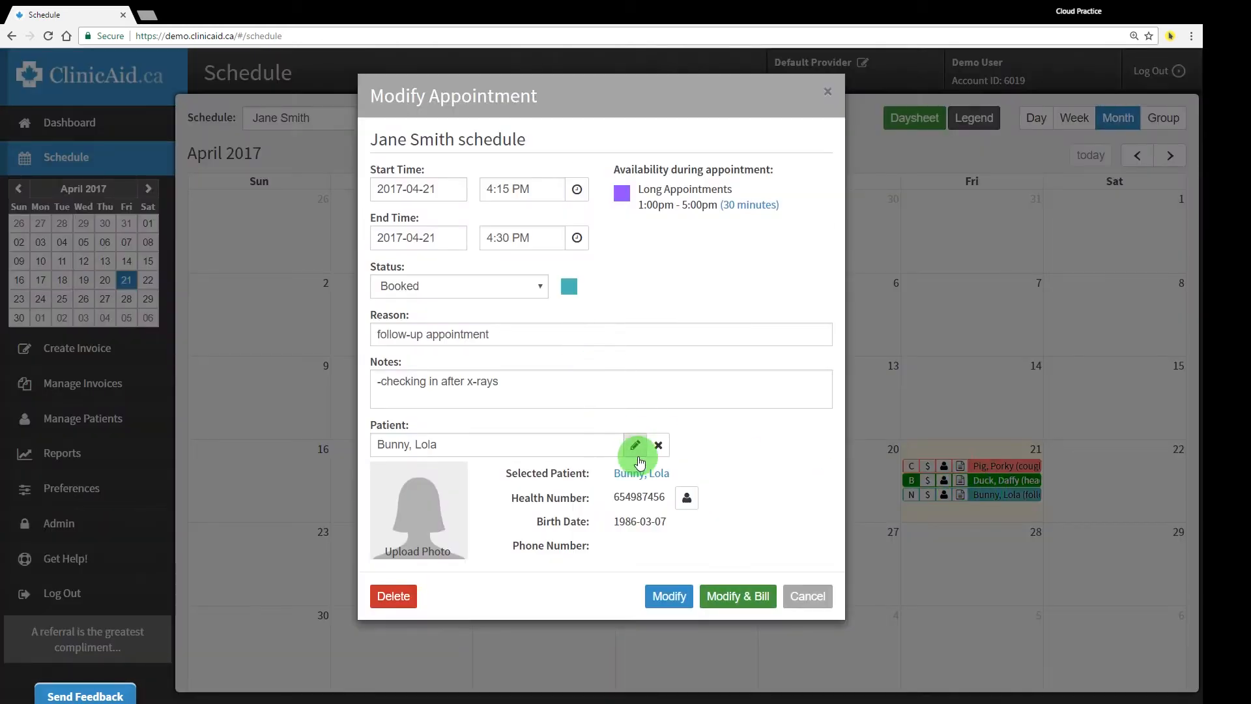
mouse_move(738, 596)
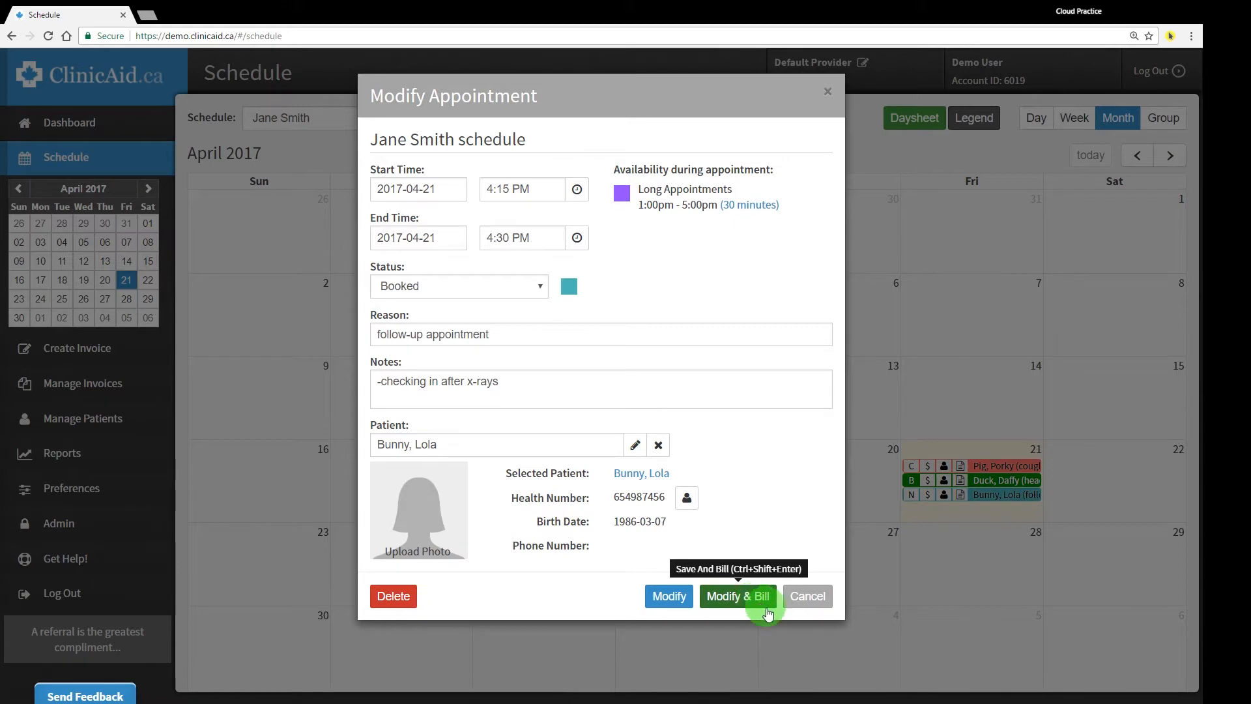
left_click(806, 595)
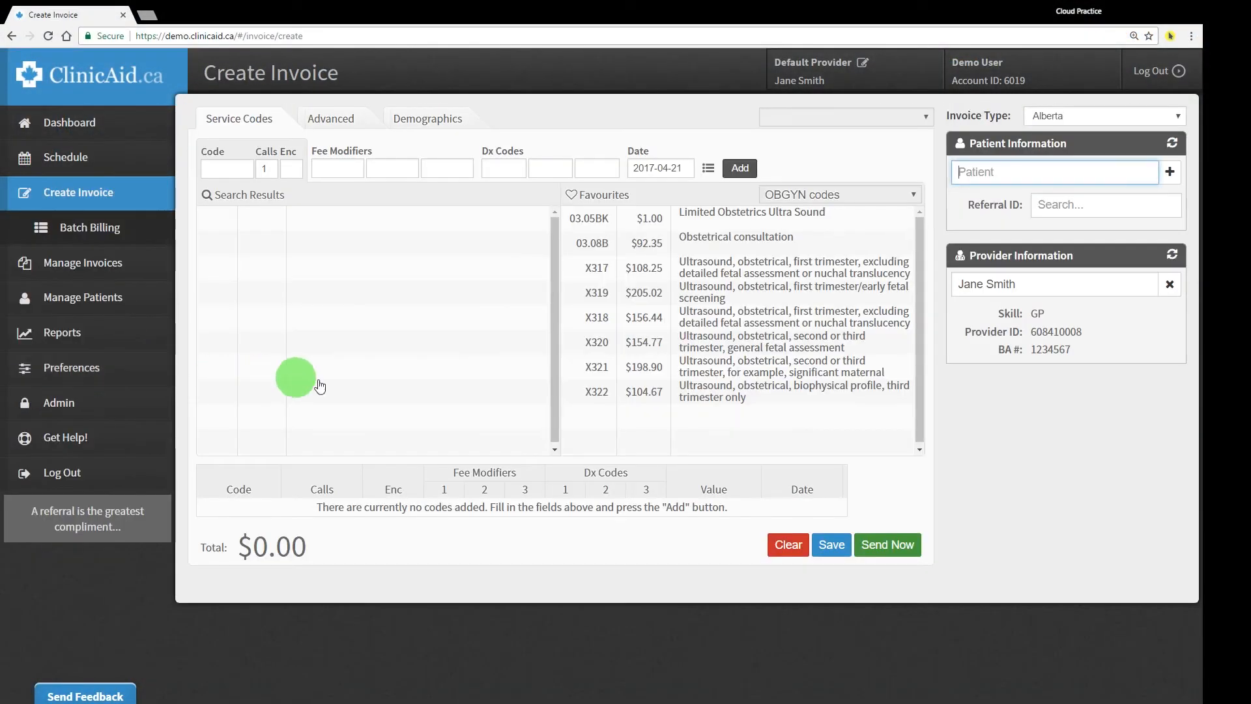
Start a patient search with 'po', then cancel the Add a new patient form.
type("po")
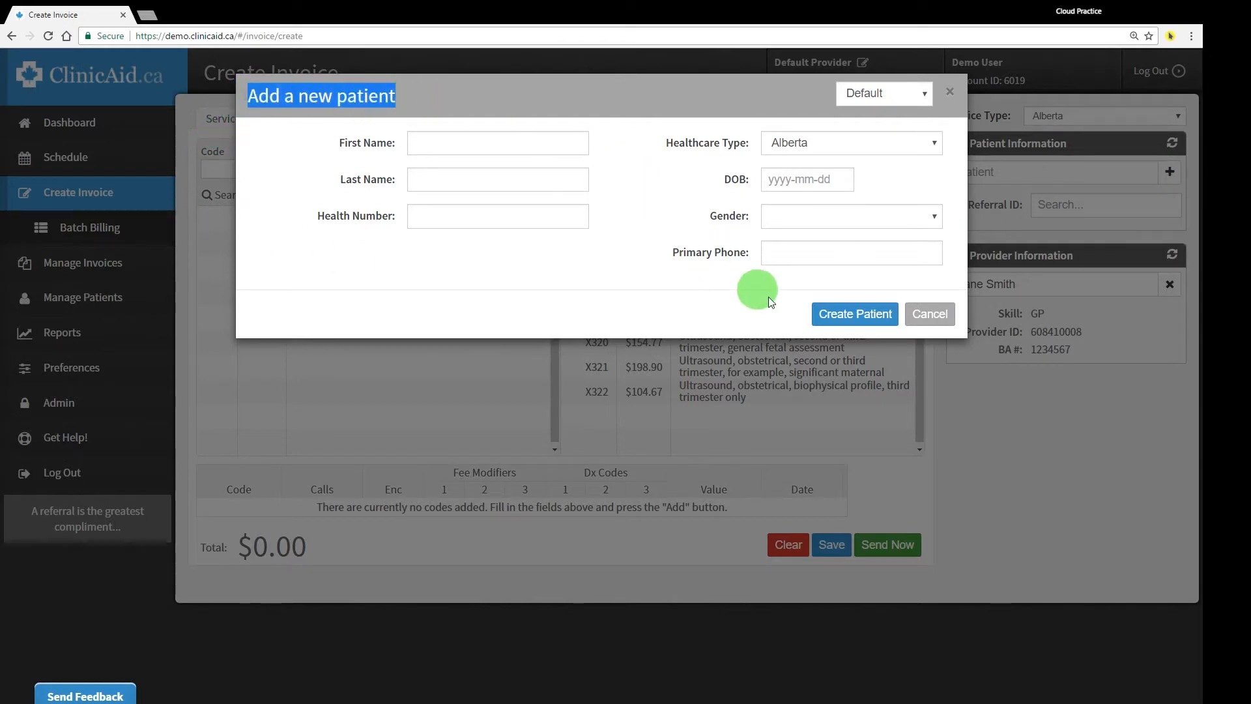
left_click(928, 314)
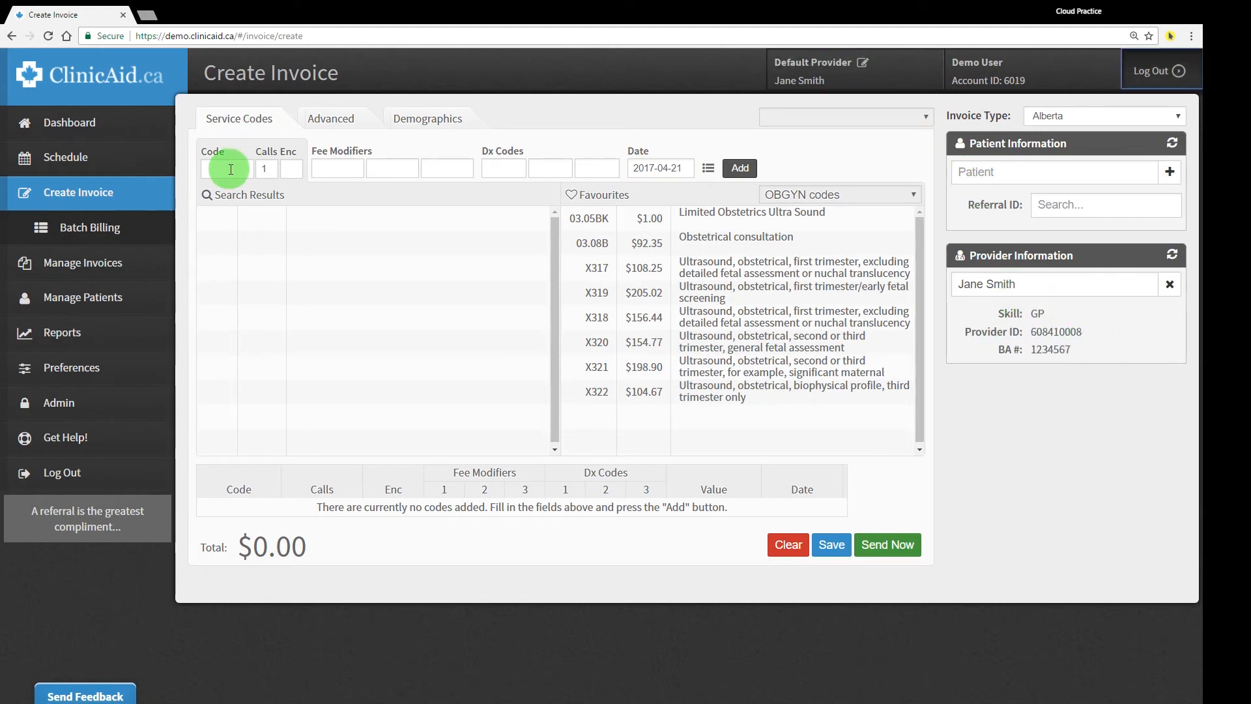
Add a service line from Favourites with diagnosis V22.
type("03.")
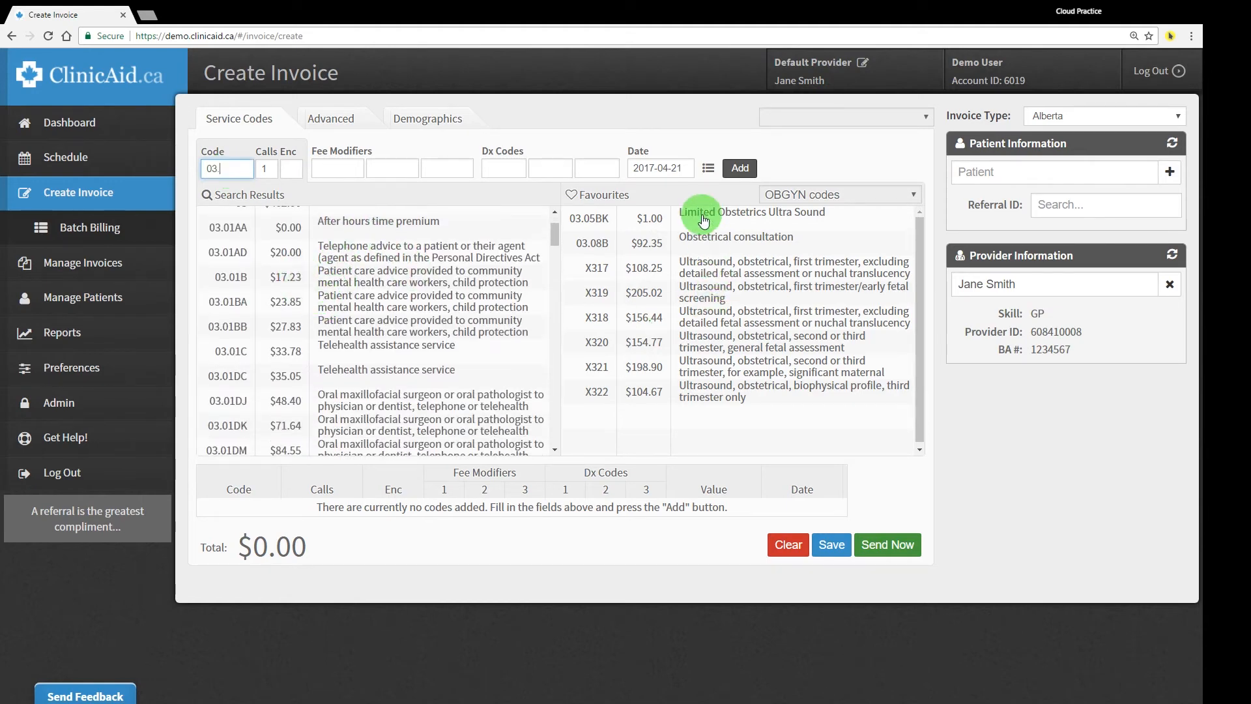
left_click(838, 194)
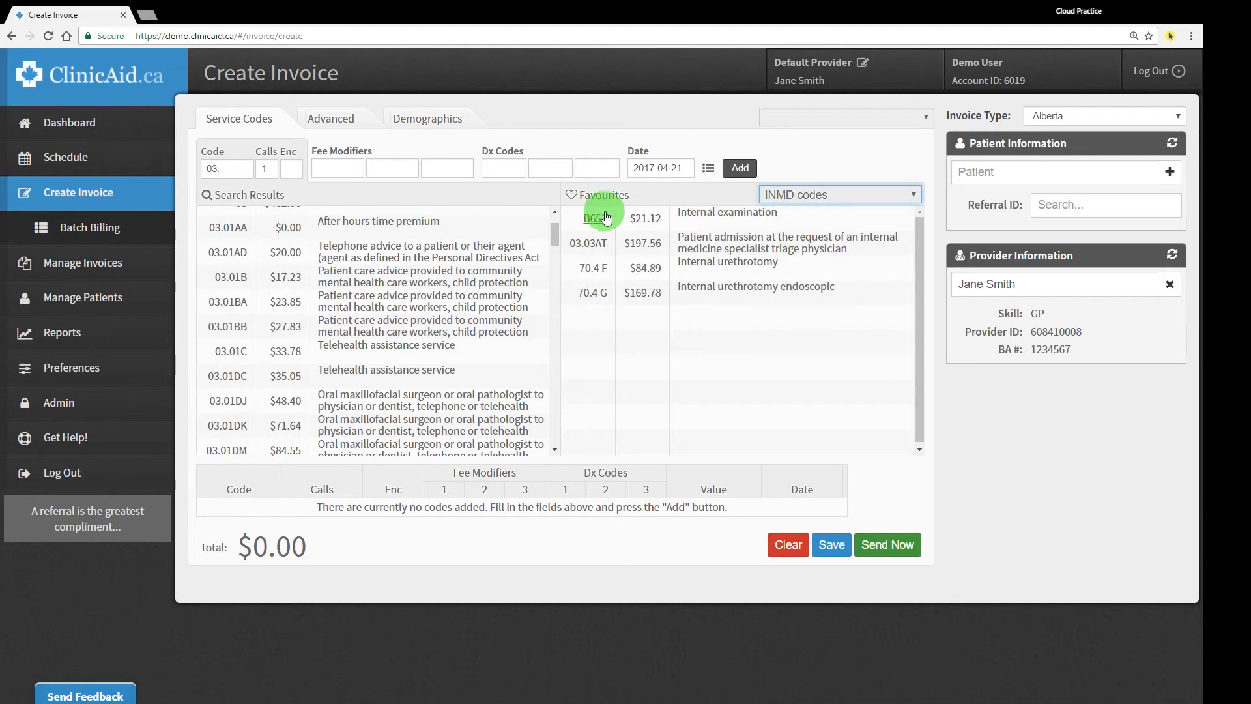
left_click(592, 217)
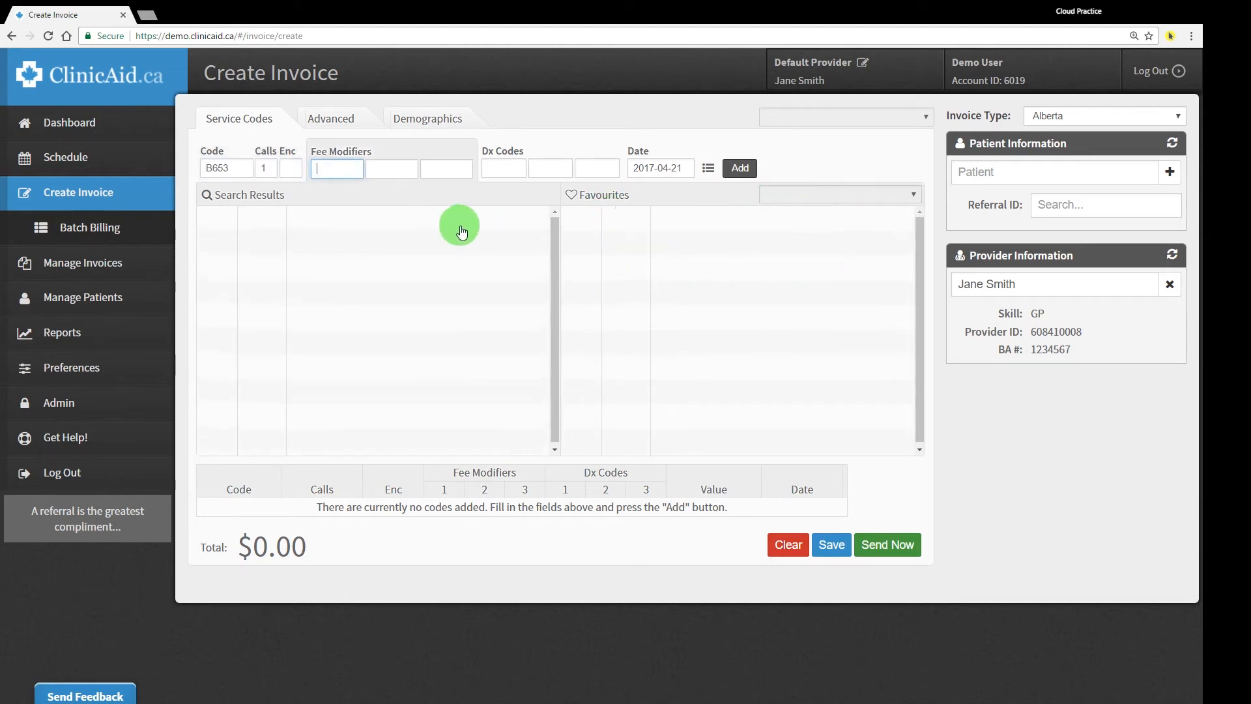
type("V22")
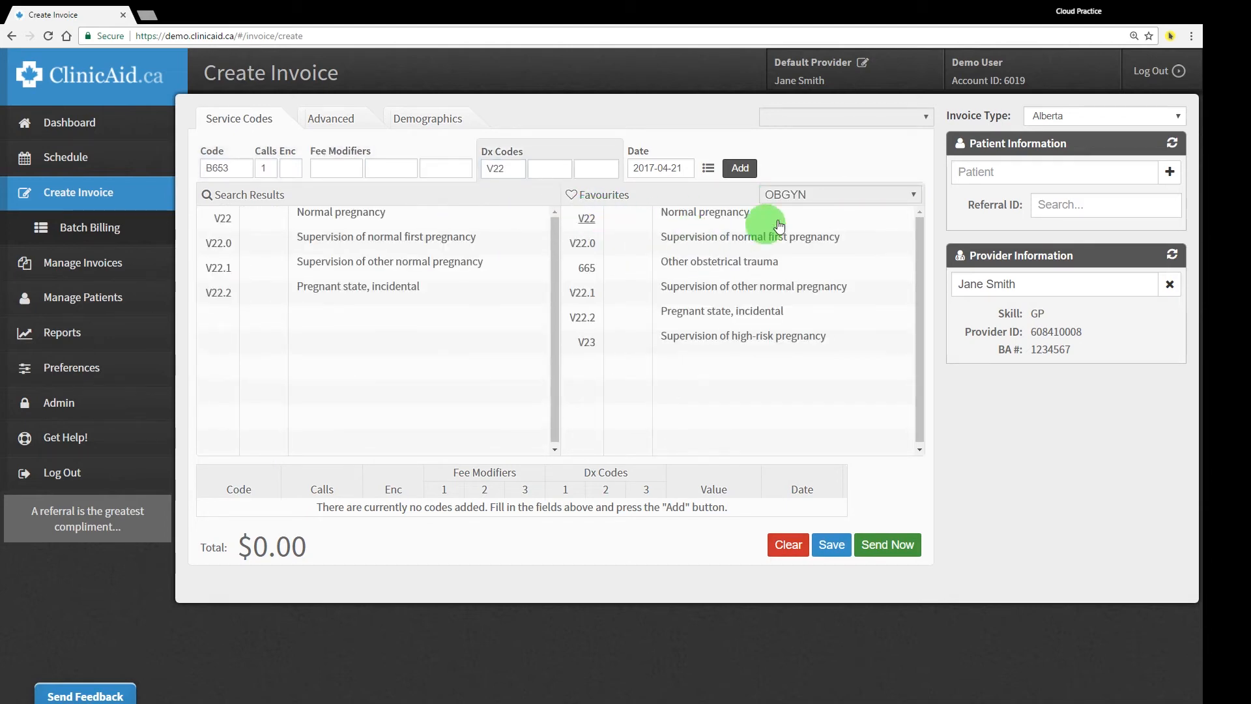
left_click(738, 168)
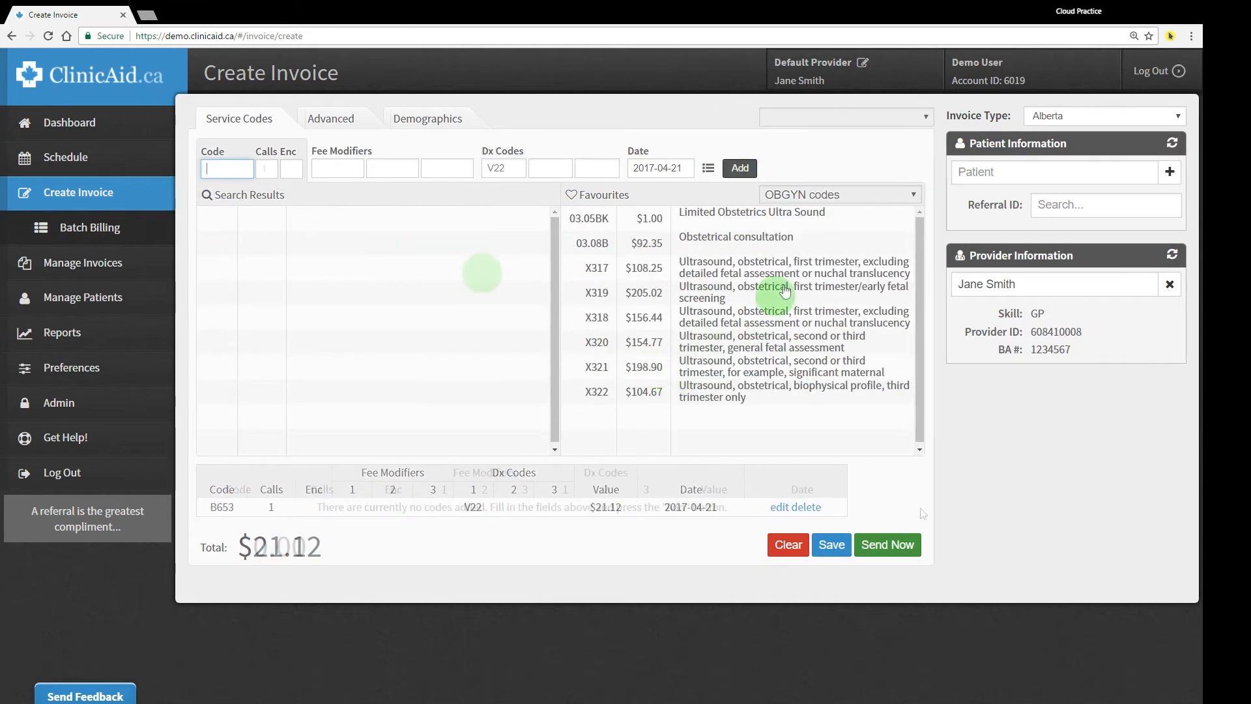
Attach patient Bunny, Lola and set the location to OBGYN - Foothills.
type("lo")
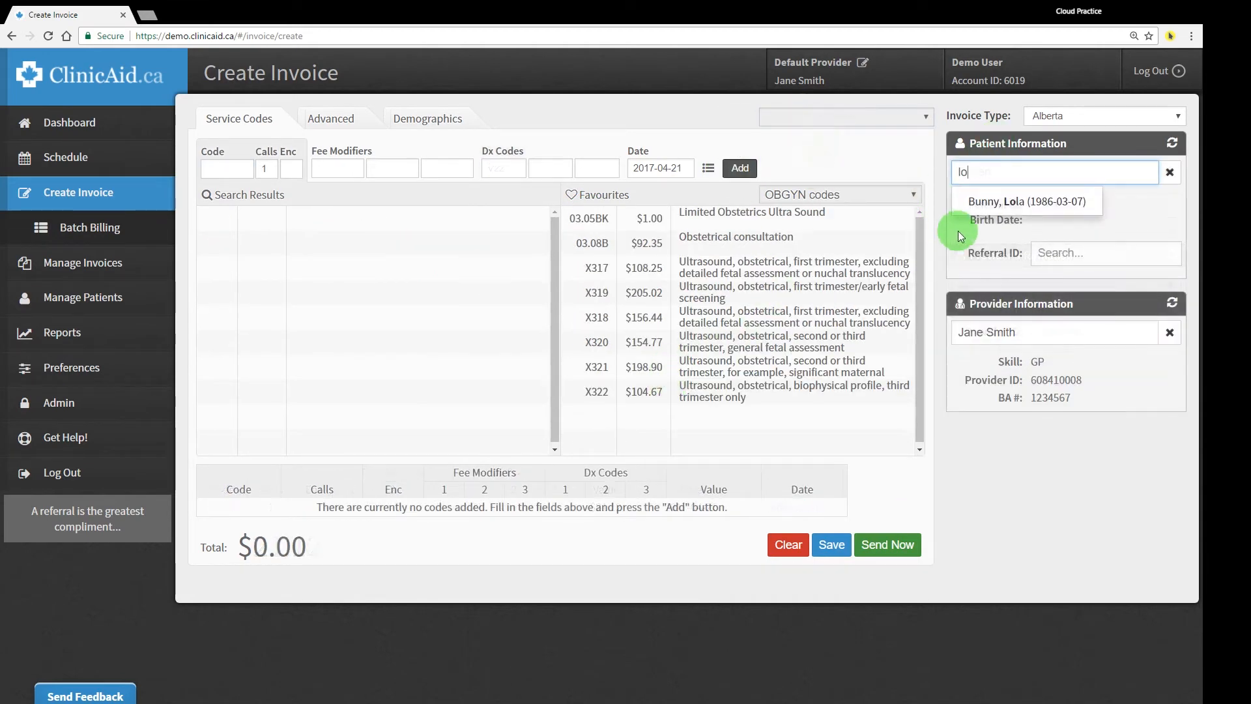
left_click(1026, 201)
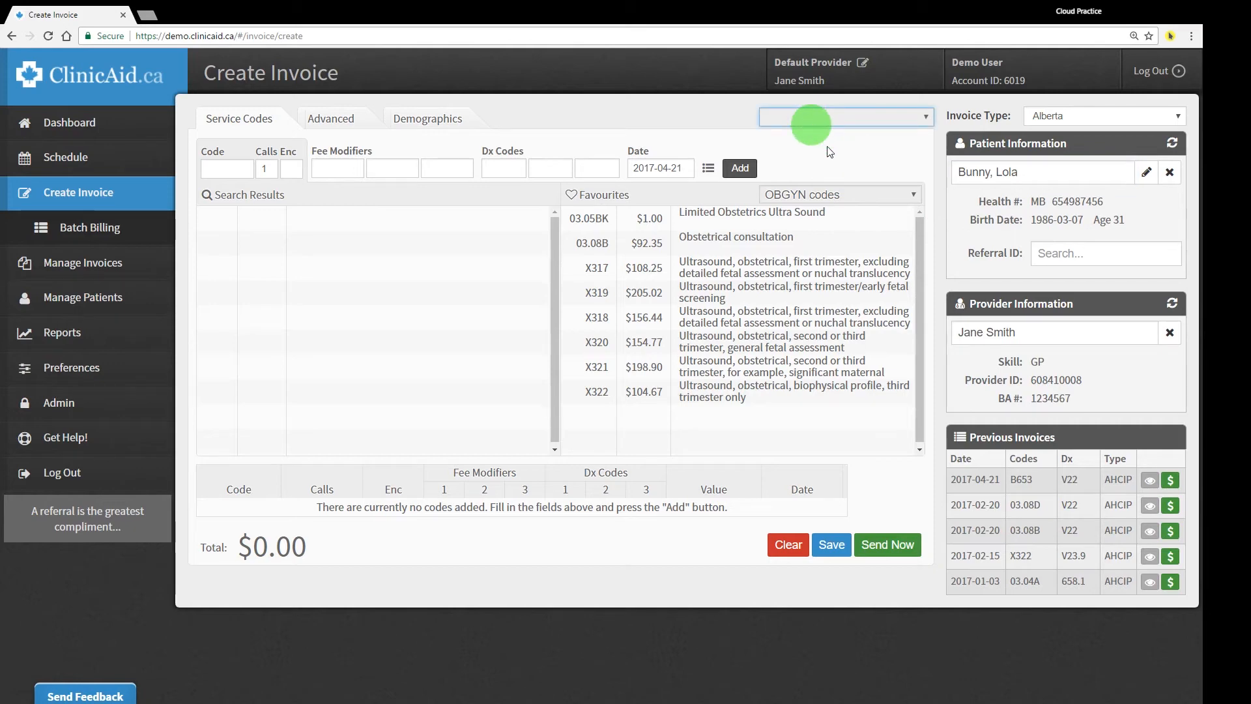
left_click(845, 116)
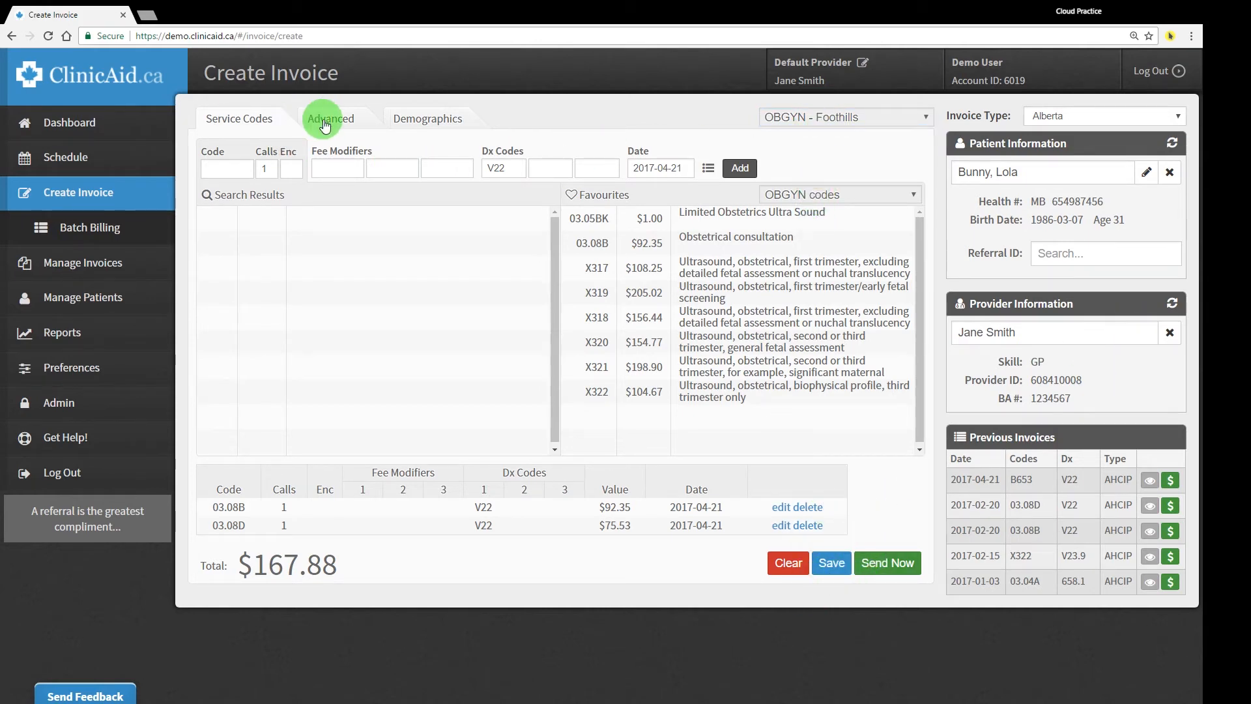
left_click(330, 119)
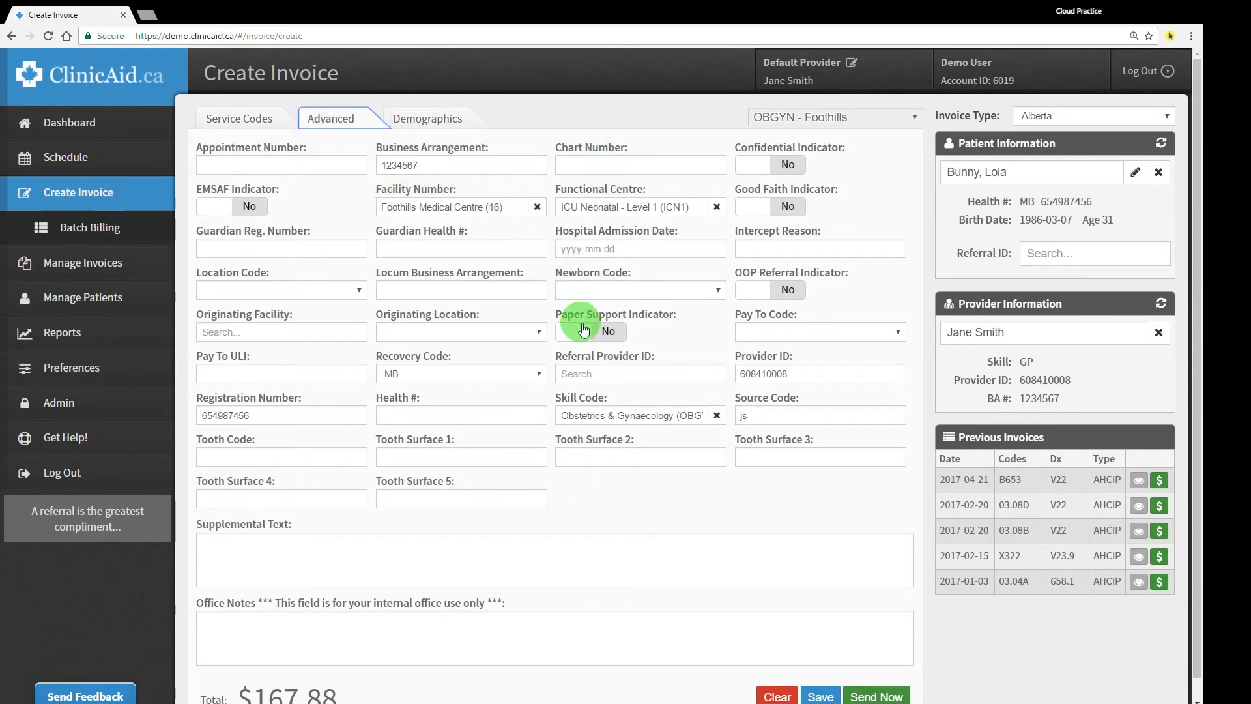
left_click(428, 118)
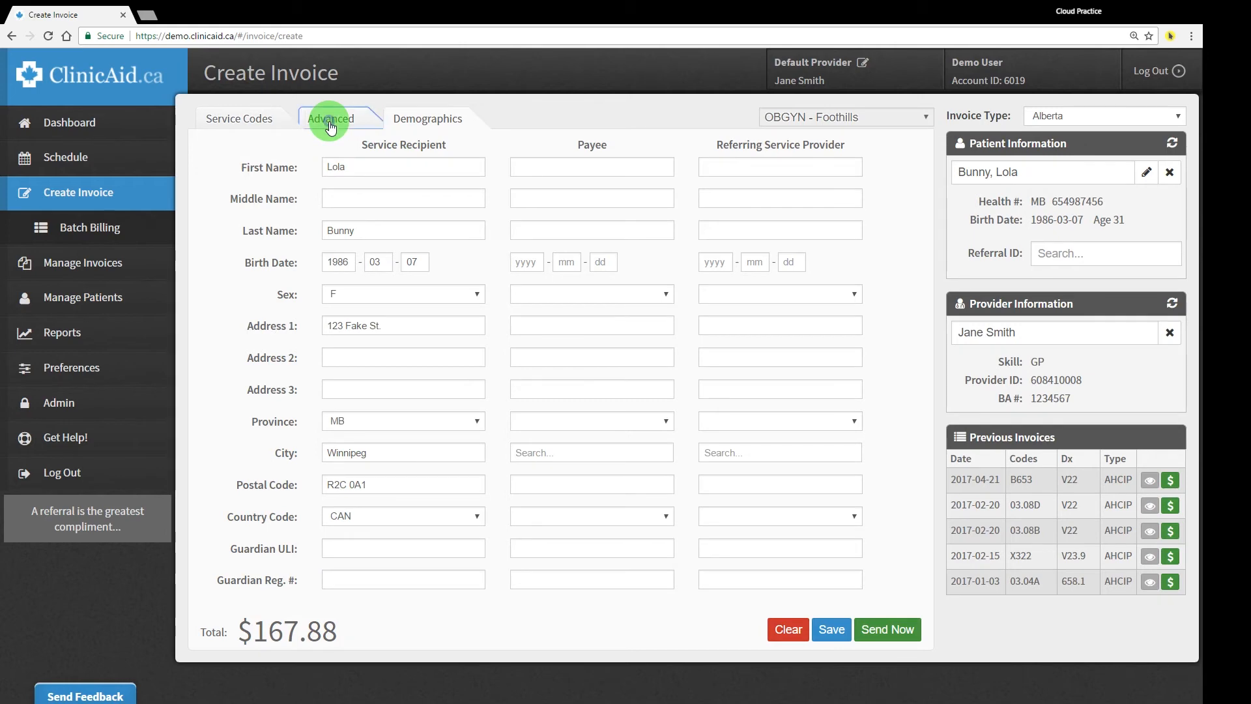
left_click(330, 119)
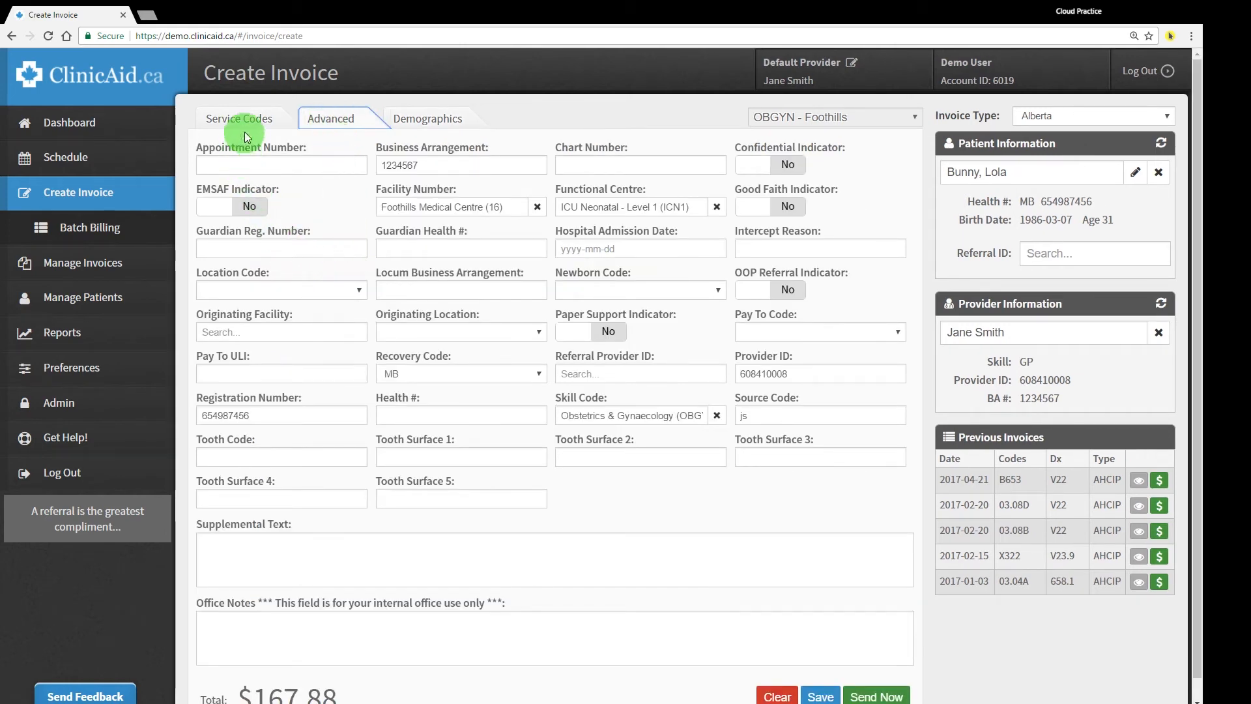
left_click(237, 119)
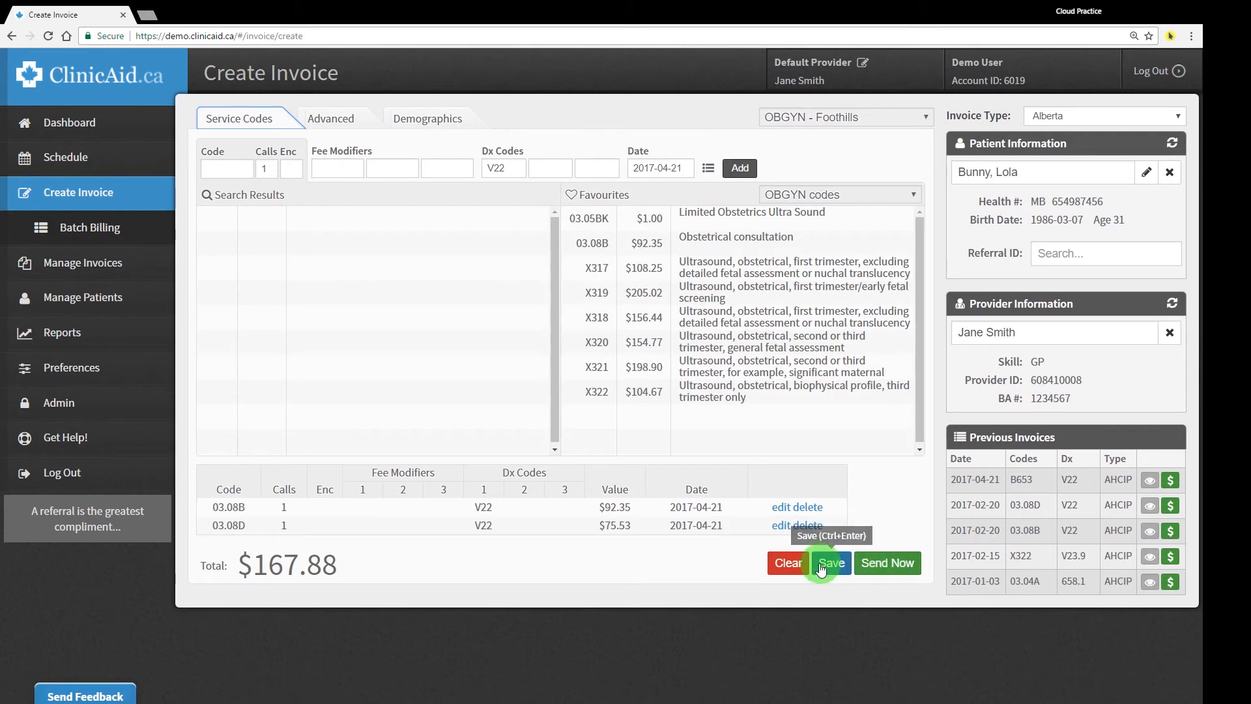
Save Bunny, Lola's invoice and show the eight new invoices in Manage Invoices.
left_click(831, 563)
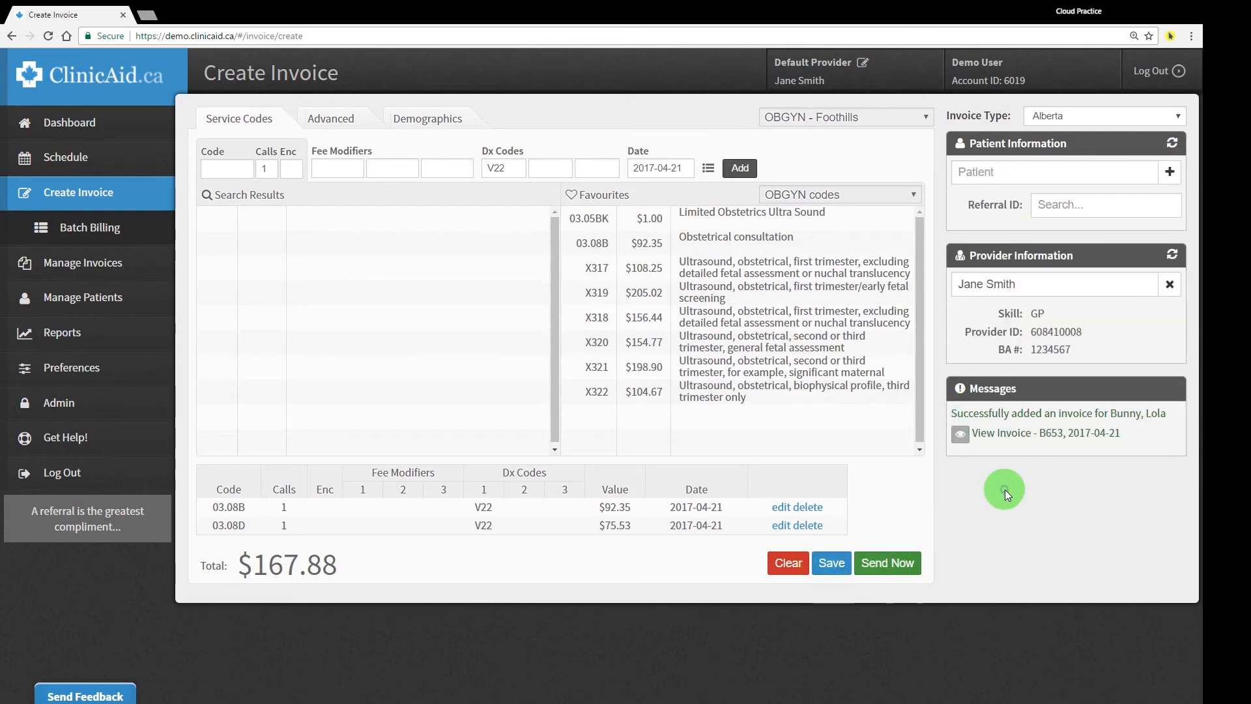
mouse_move(142, 251)
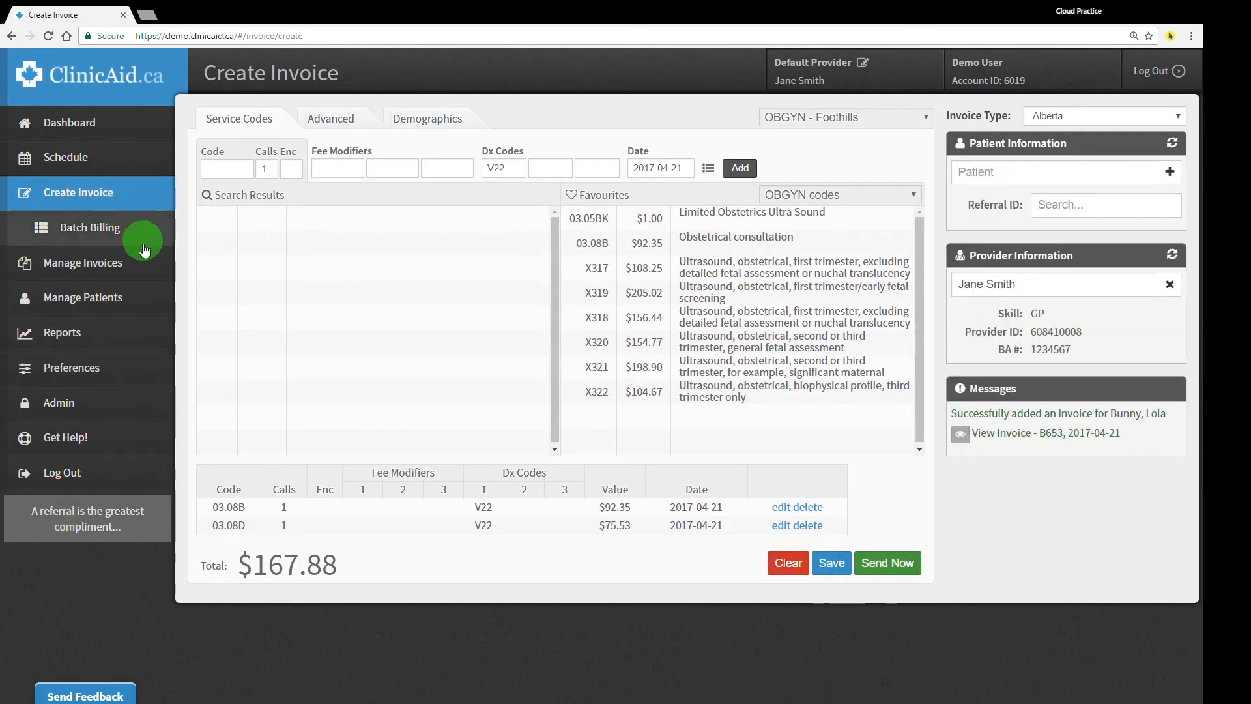
left_click(83, 227)
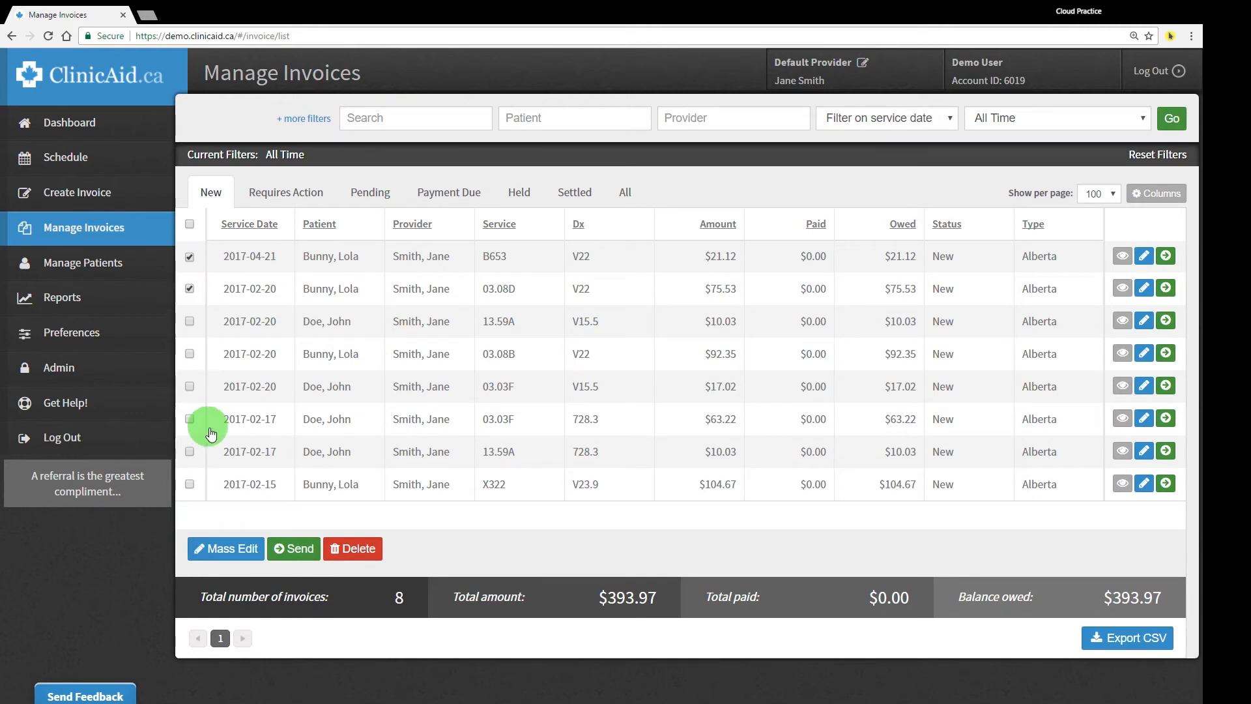
Dismiss Mass Edit unchanged, then add a Functional Centre column via Columns > Apply to Current Tab.
left_click(225, 549)
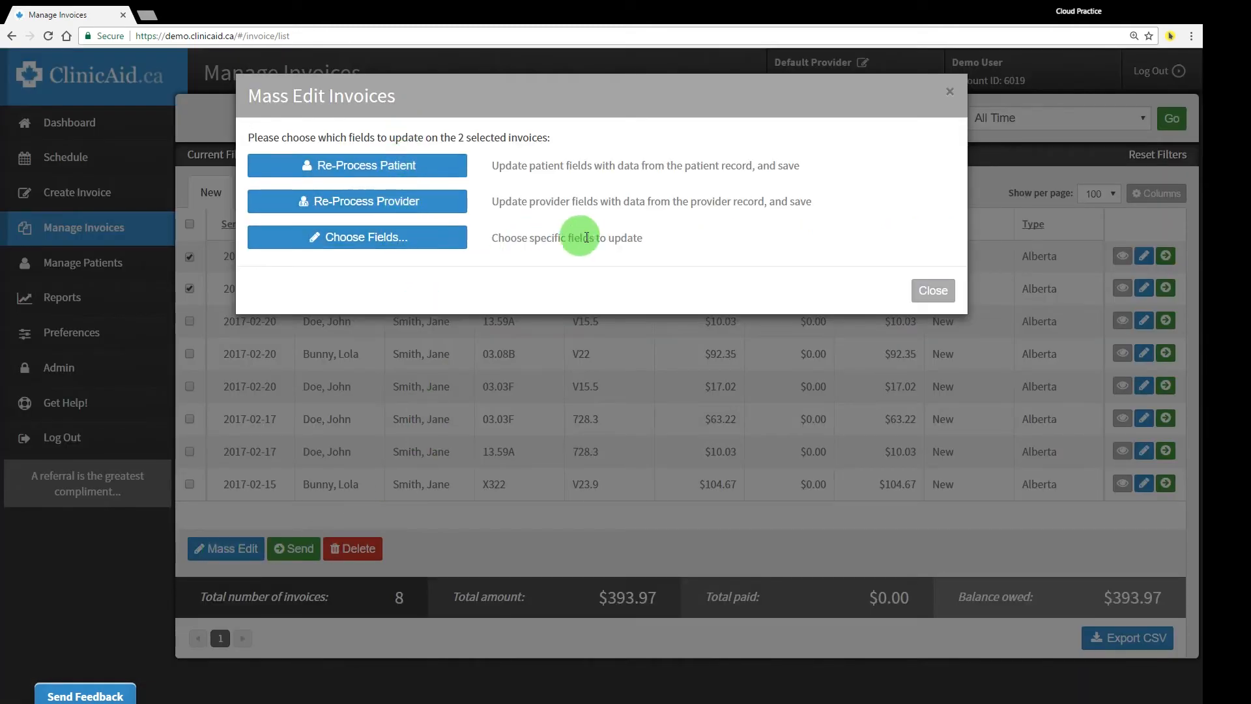
left_click(932, 289)
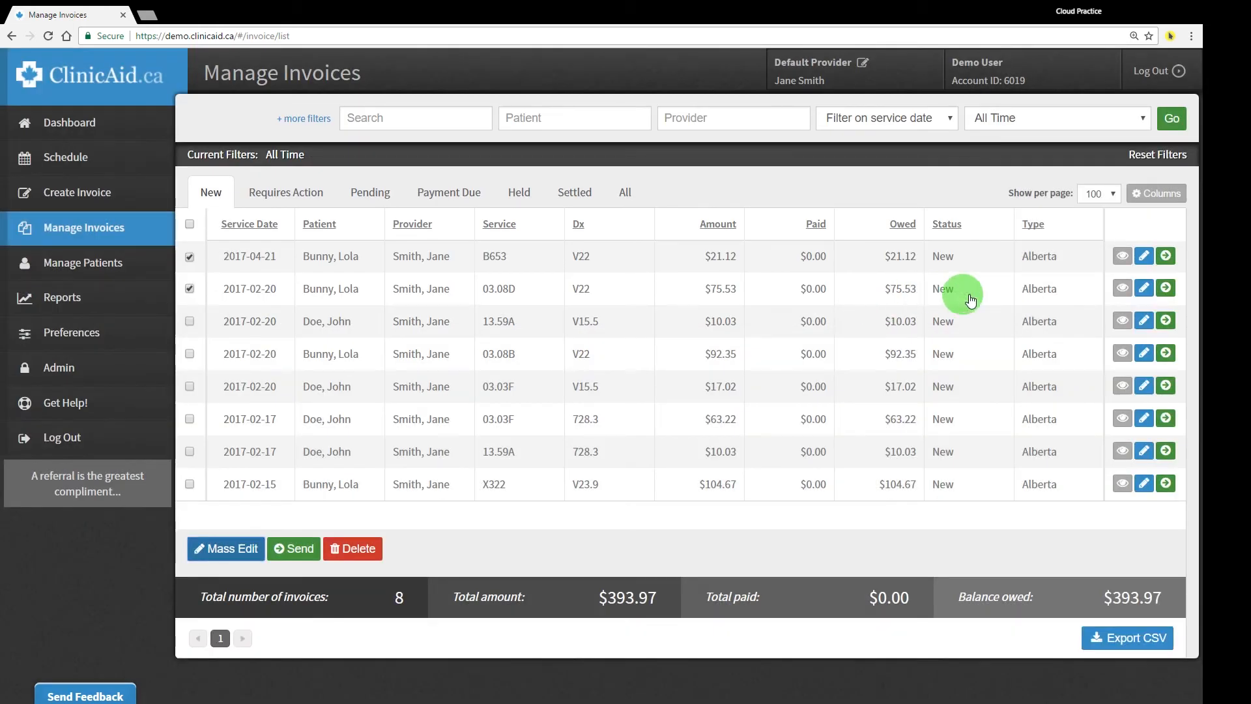
left_click(1155, 193)
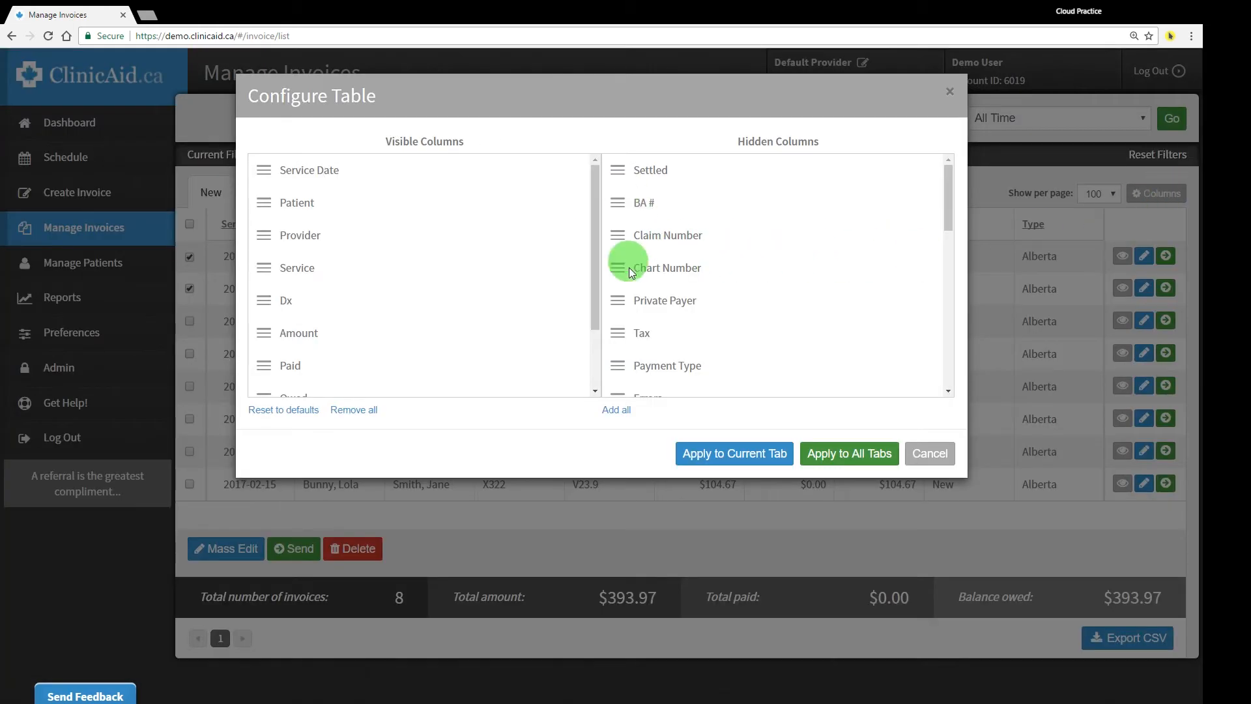
scroll("down", 3)
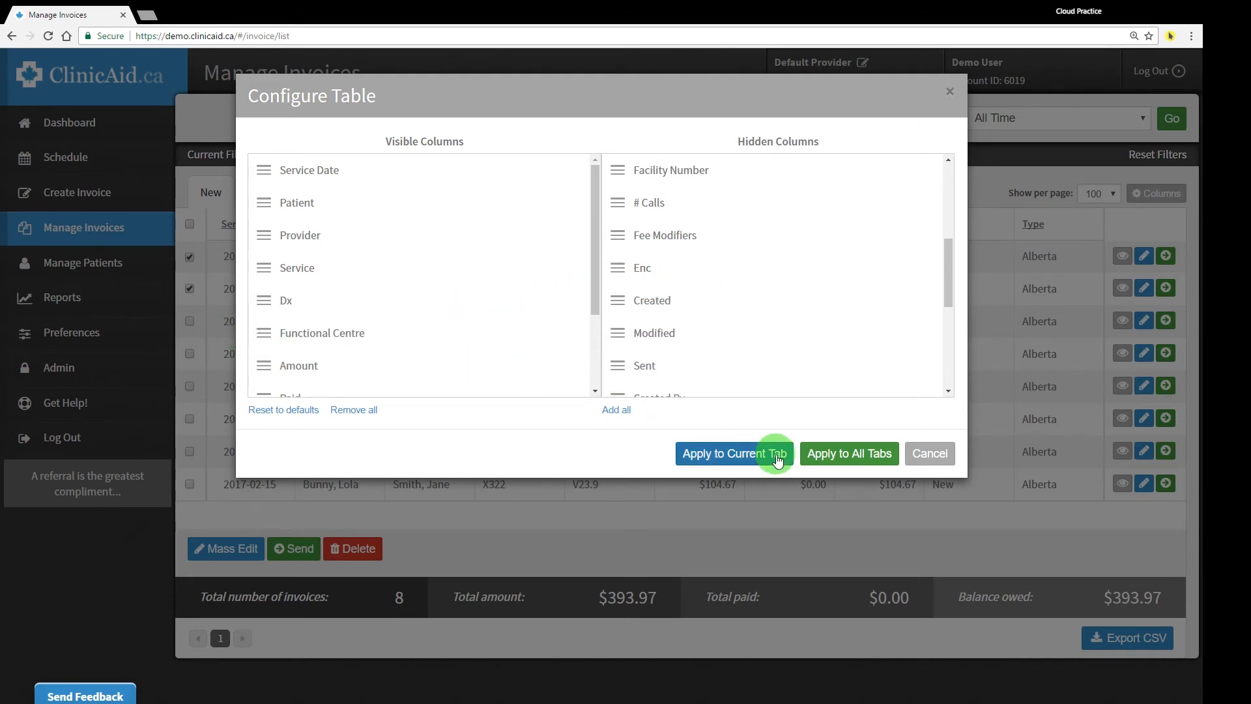
left_click(734, 453)
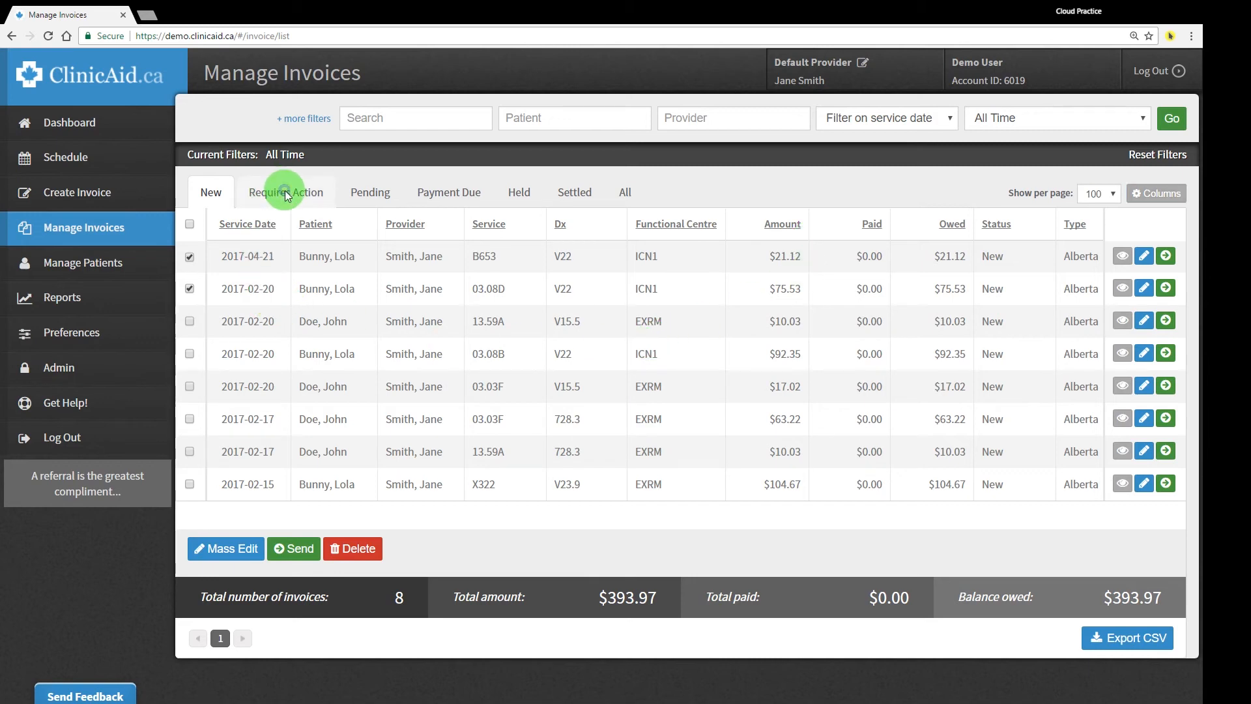
Review the Requires Action invoices, then show the Reports list.
left_click(286, 191)
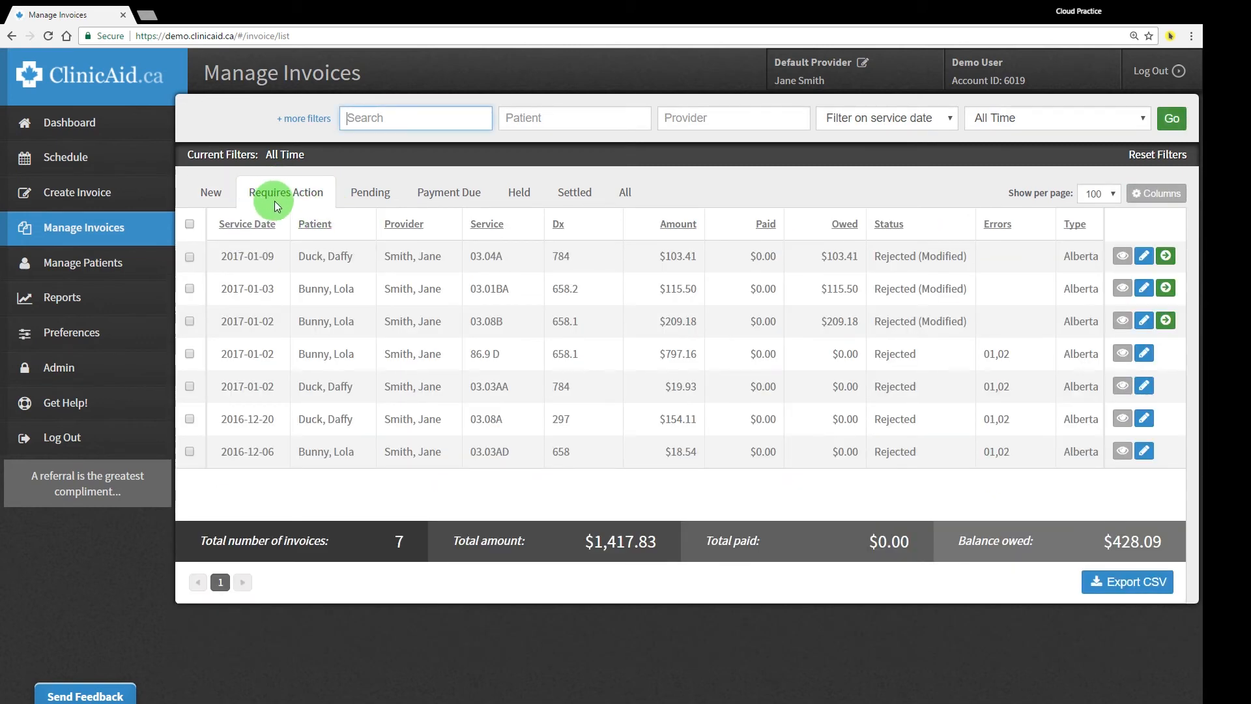
left_click(62, 297)
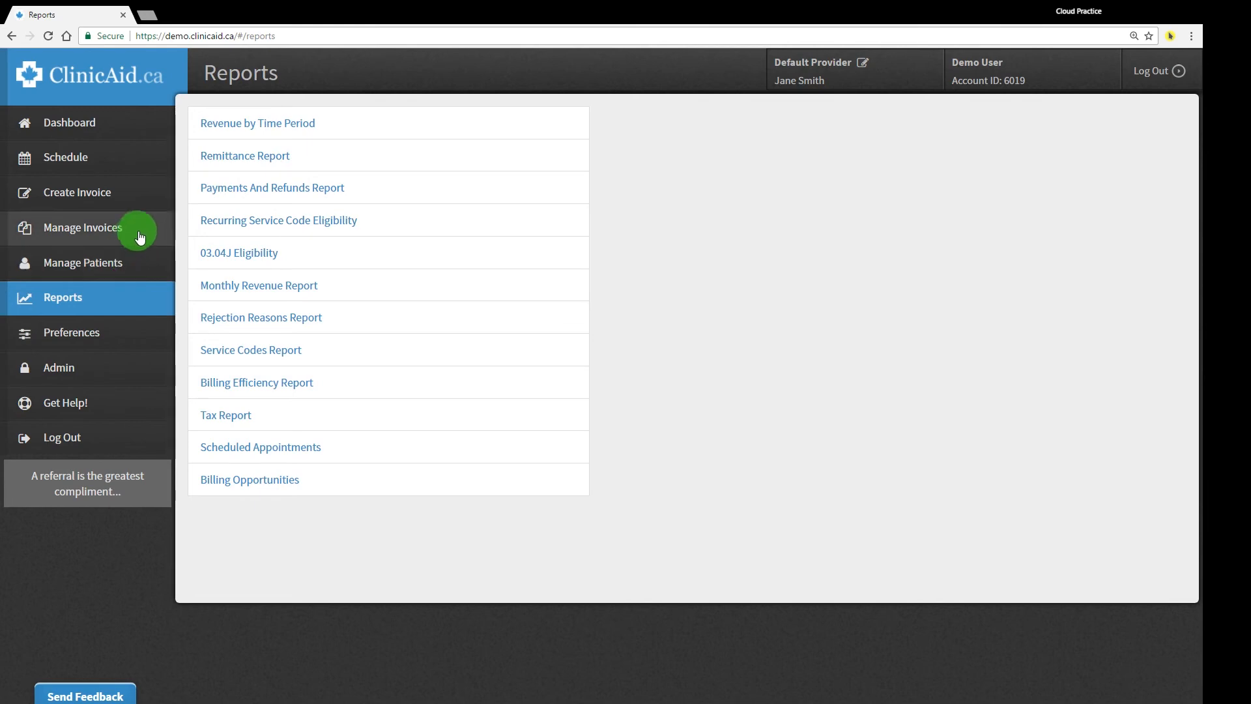
Return to Manage Invoices from the sidebar.
left_click(84, 227)
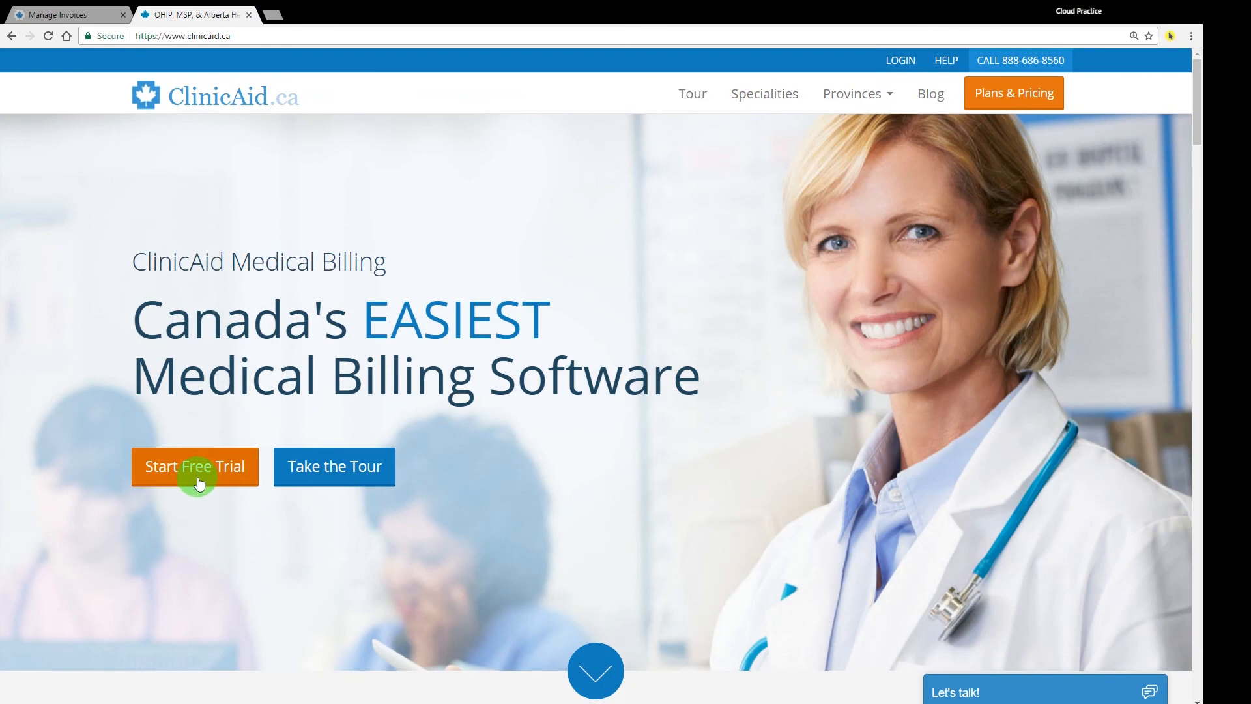
Reach the blank free 30-day trial registration form via the Start Free Trial buttons.
left_click(194, 467)
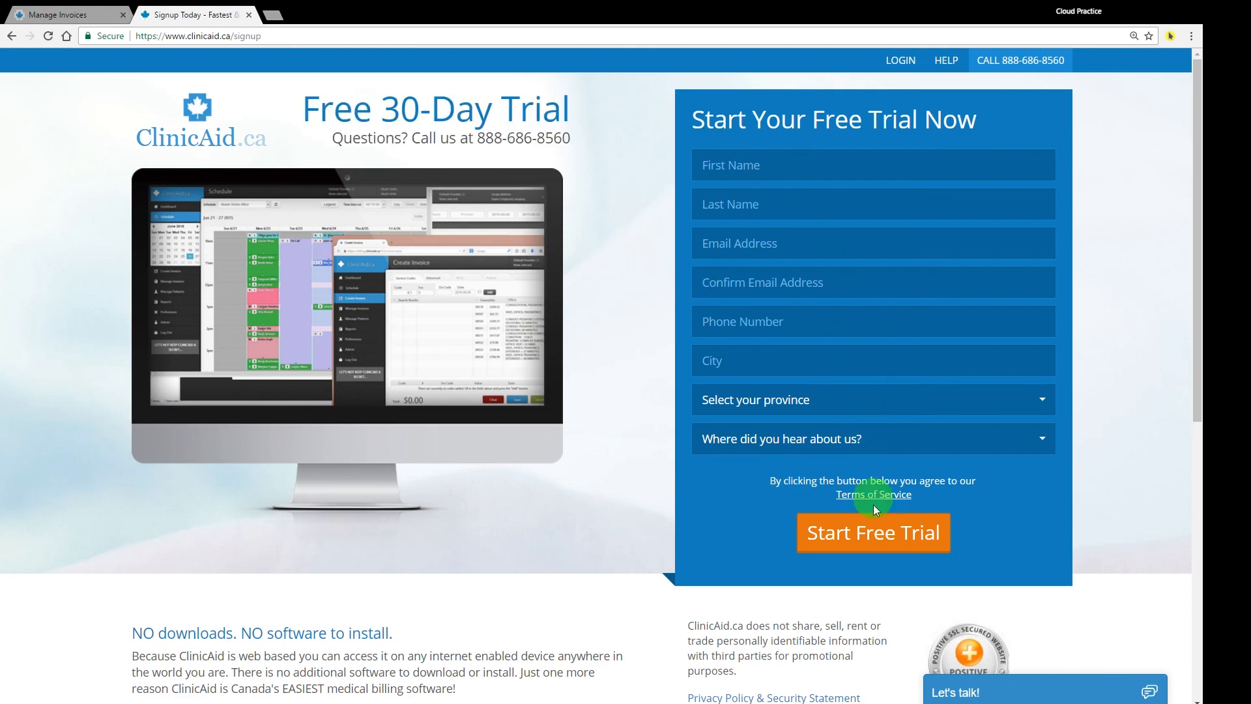
left_click(873, 533)
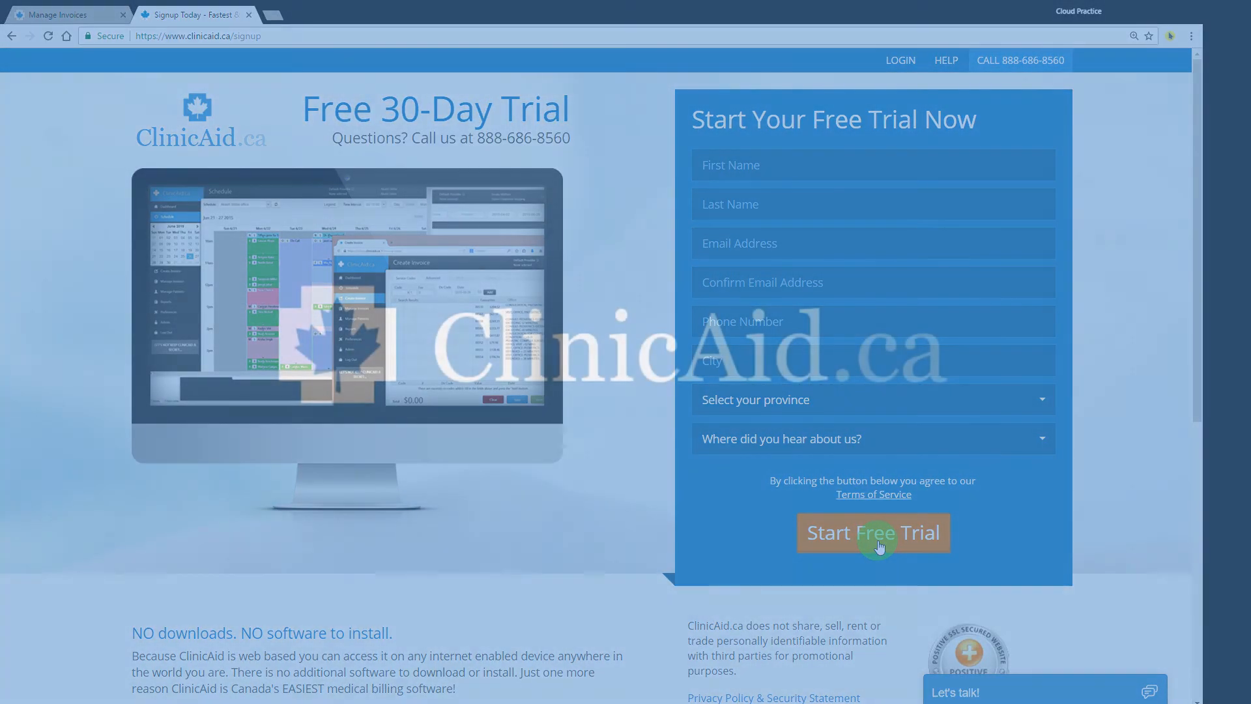